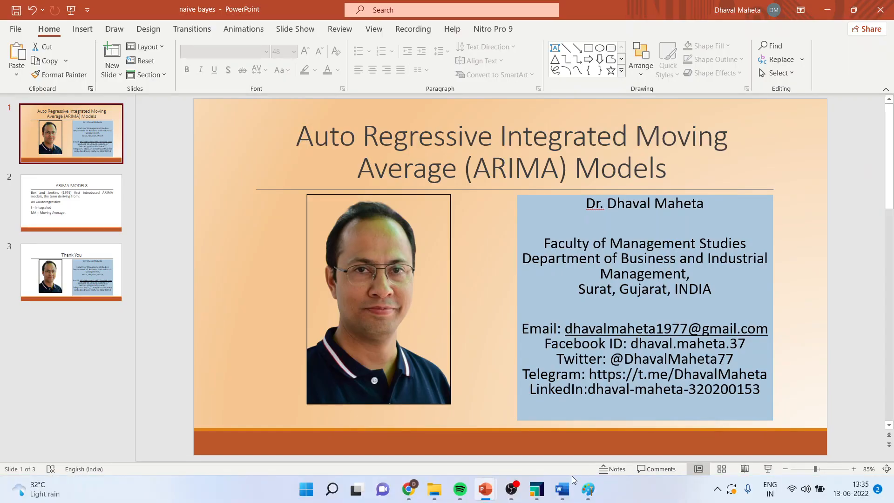
# Step: Place 'table 8.8' from the local data folder onto the canvas and wire its output to the result port
pyautogui.click(537, 488)
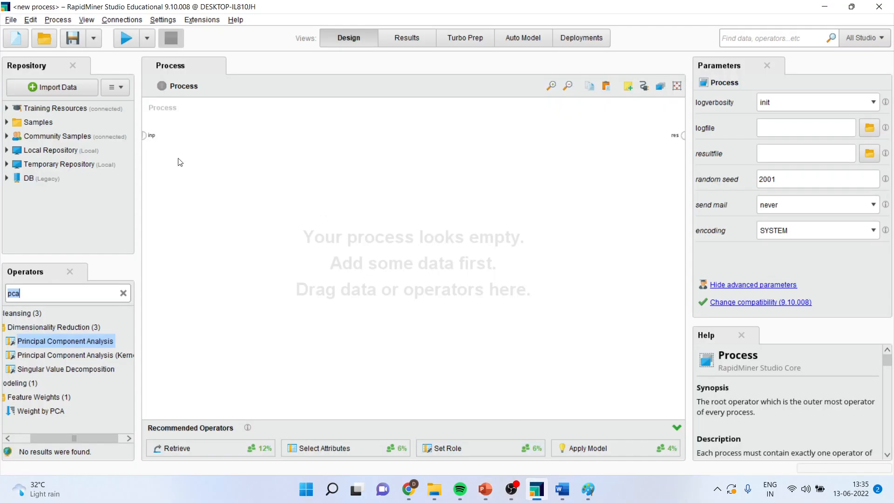
pyautogui.click(6, 150)
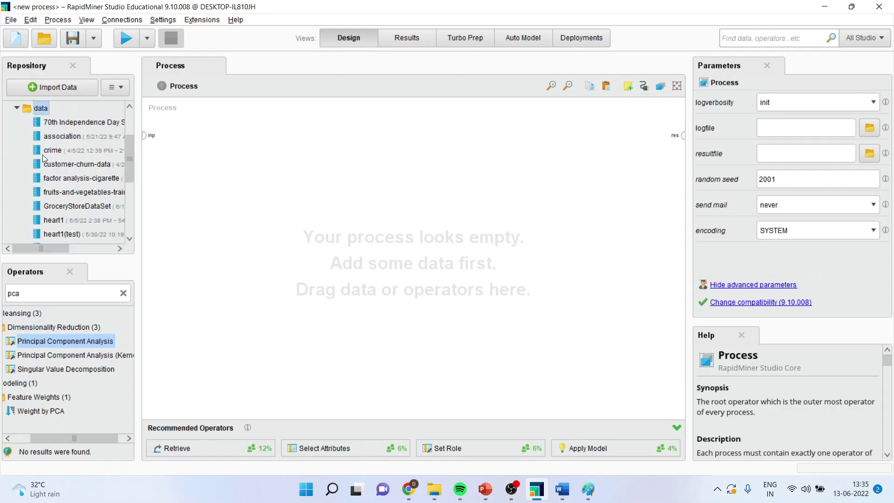
pyautogui.scroll(-3)
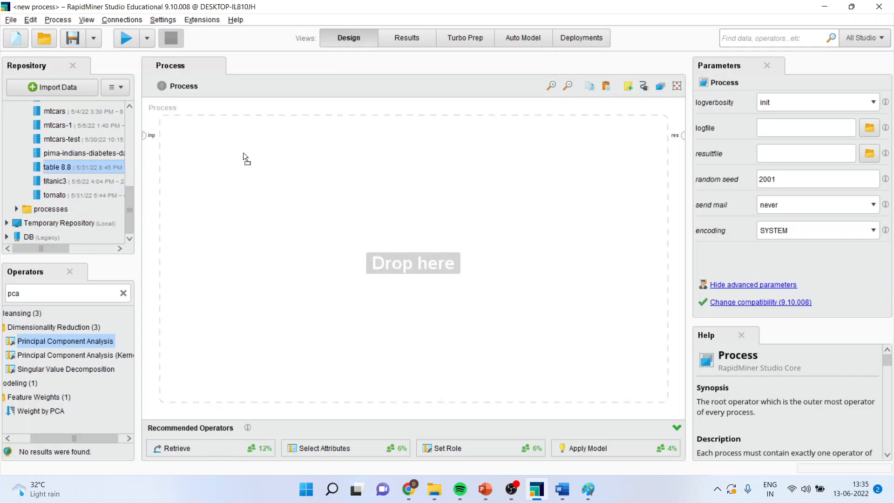
pyautogui.moveTo(57, 167); pyautogui.dragTo(233, 142)
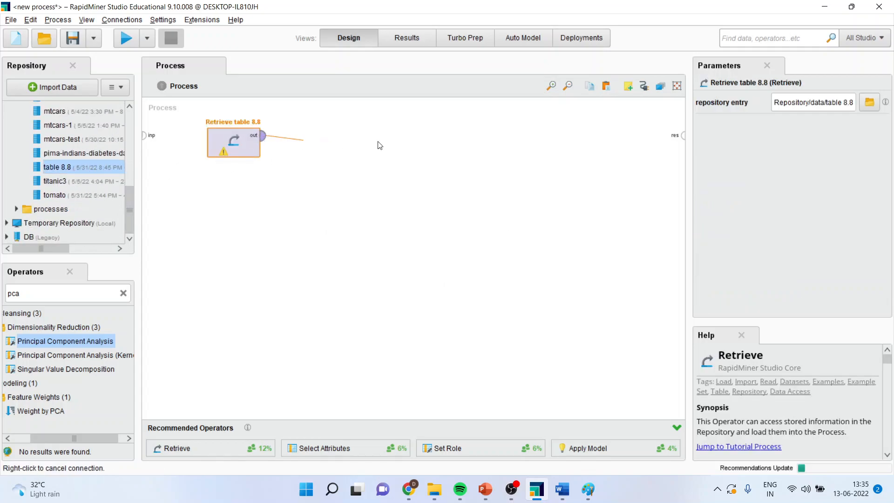
pyautogui.moveTo(262, 136); pyautogui.dragTo(678, 136)
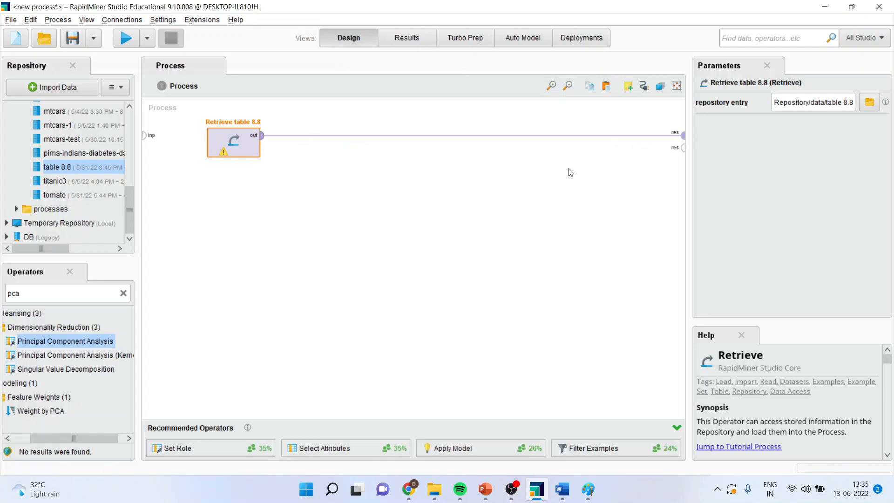
# Step: Run the process and show the GDP-by-YEAR result as a Line plot in Visualizations
pyautogui.click(126, 39)
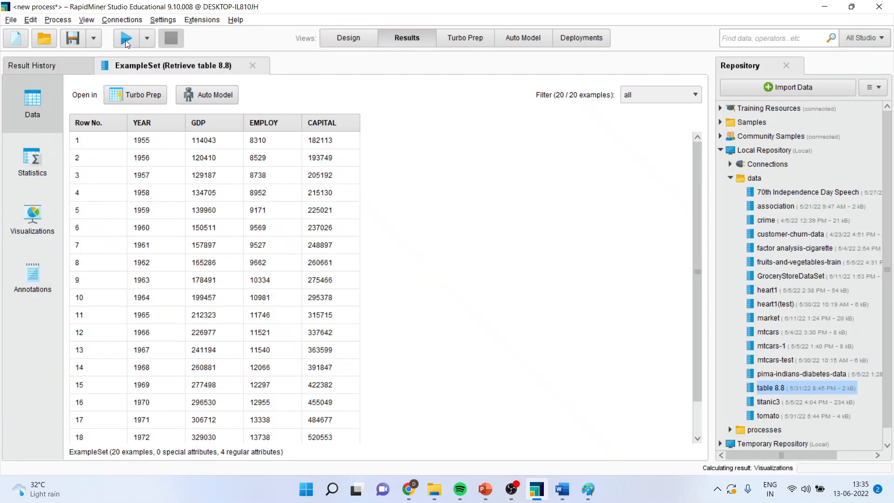
pyautogui.moveTo(127, 43)
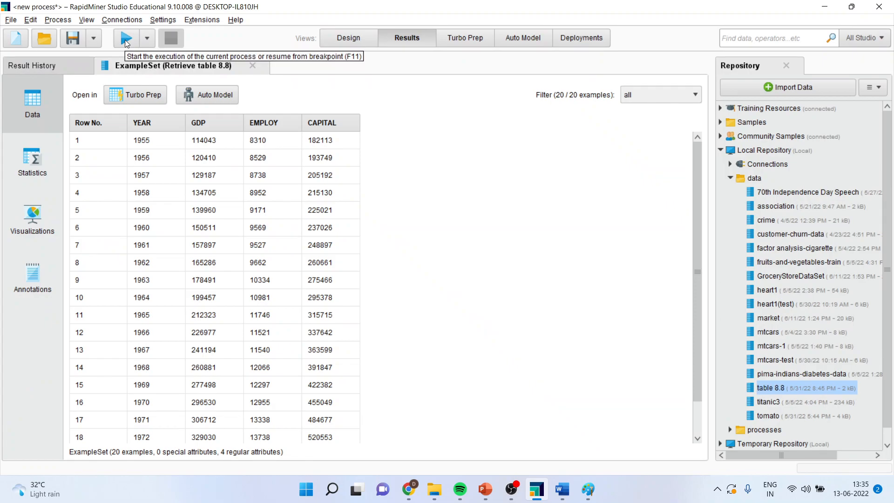
pyautogui.moveTo(322, 128)
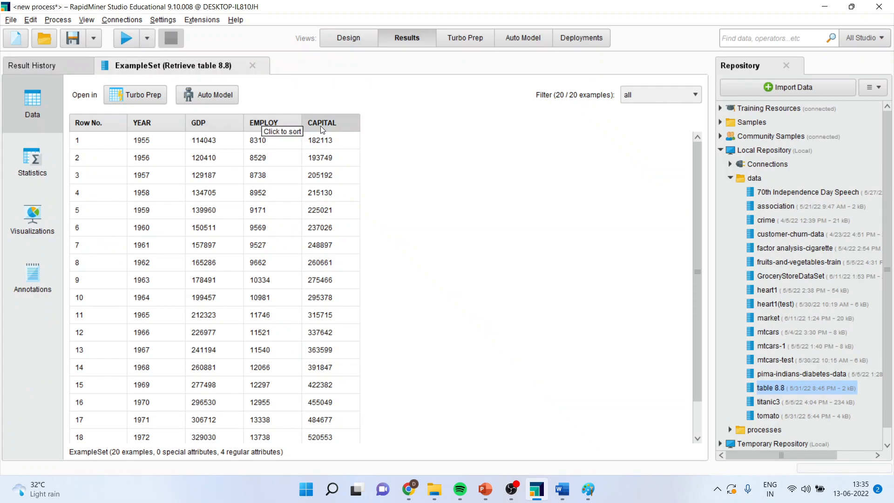
pyautogui.moveTo(156, 132)
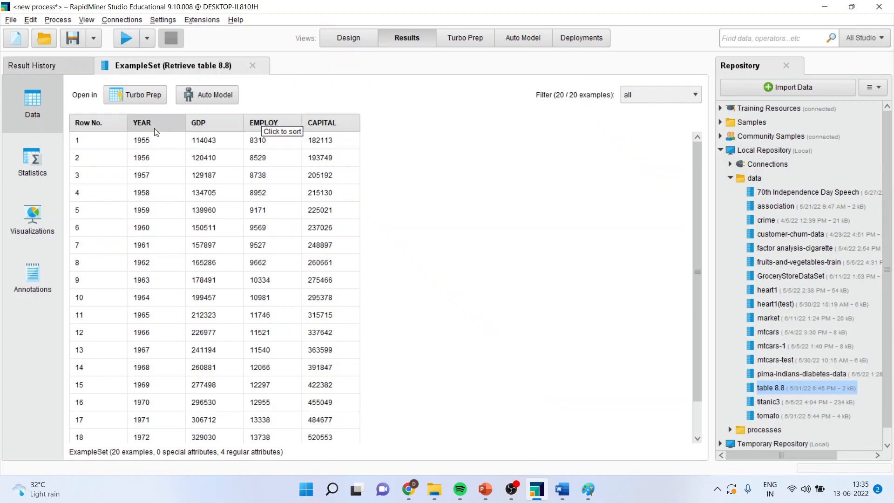
pyautogui.moveTo(58, 215)
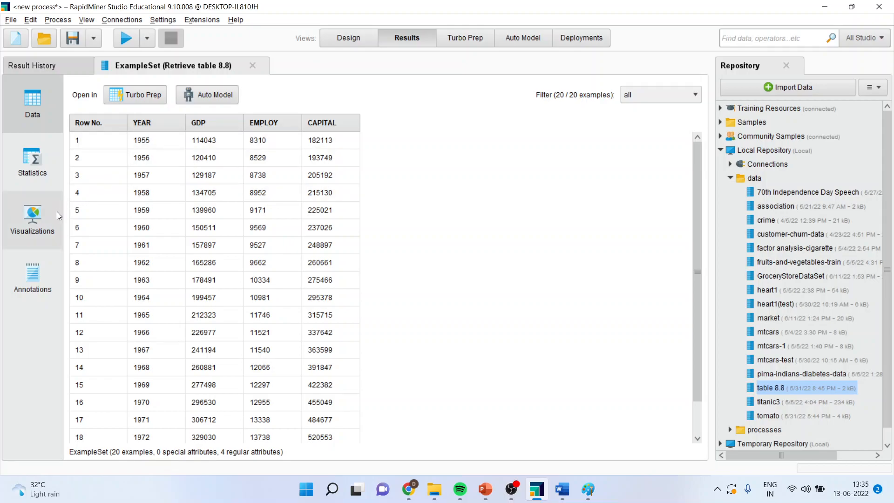
pyautogui.click(32, 214)
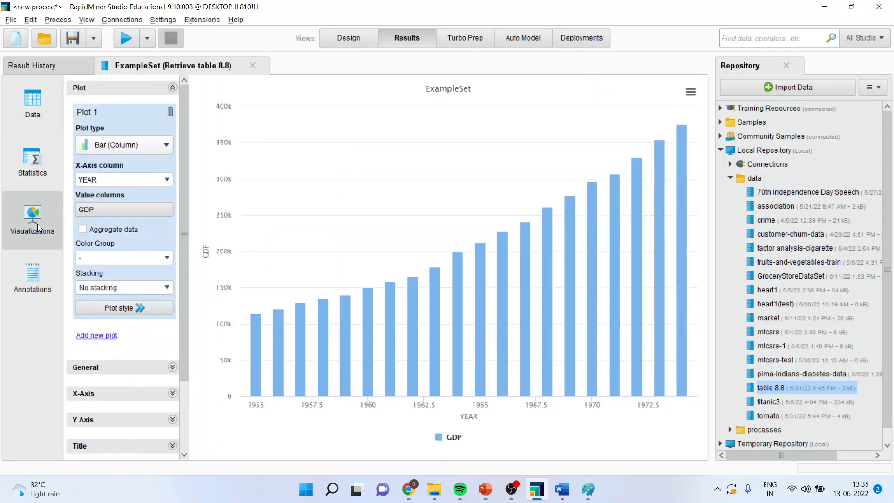
pyautogui.click(124, 144)
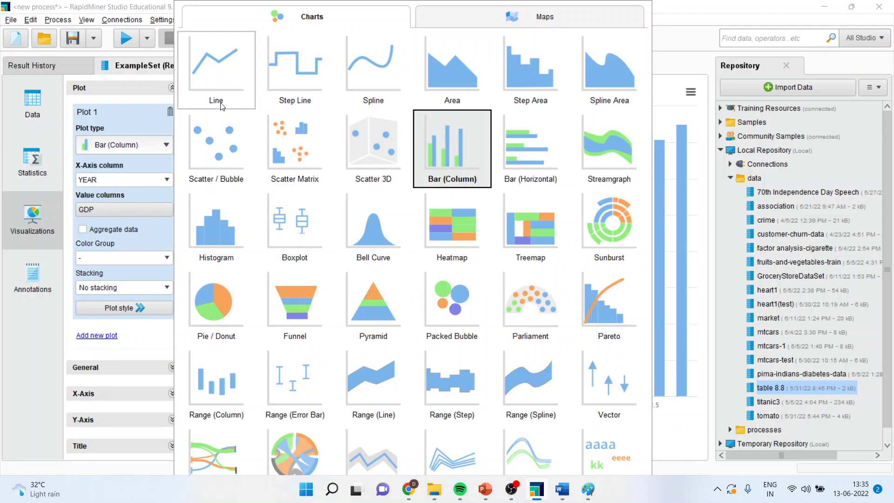
pyautogui.click(216, 64)
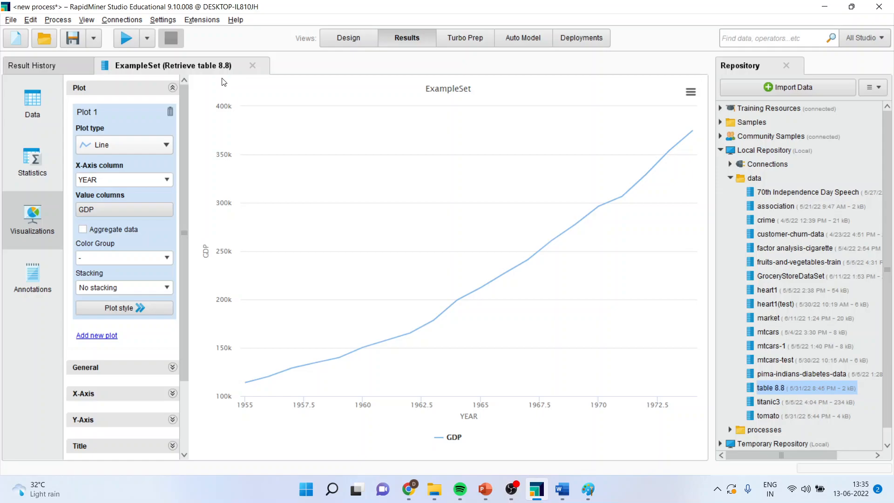
pyautogui.moveTo(344, 42)
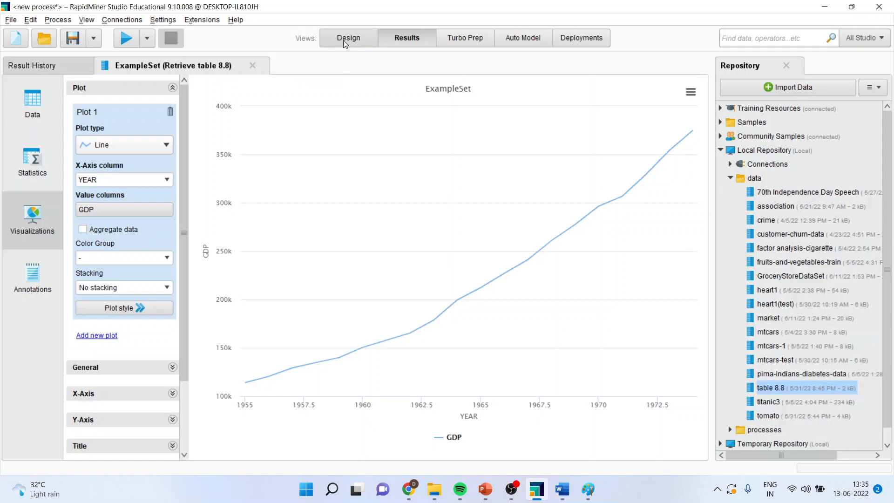
pyautogui.moveTo(346, 42)
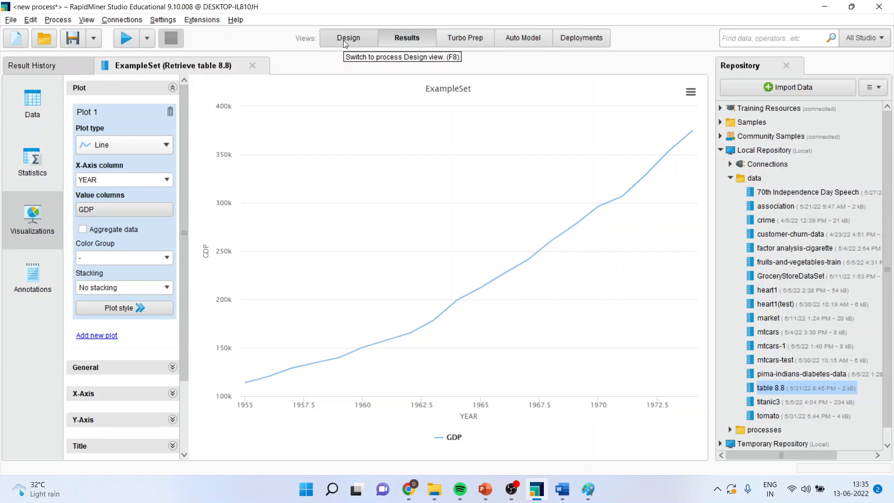
# Step: Insert a Select Attributes operator between the retrieved table and the result
pyautogui.click(348, 38)
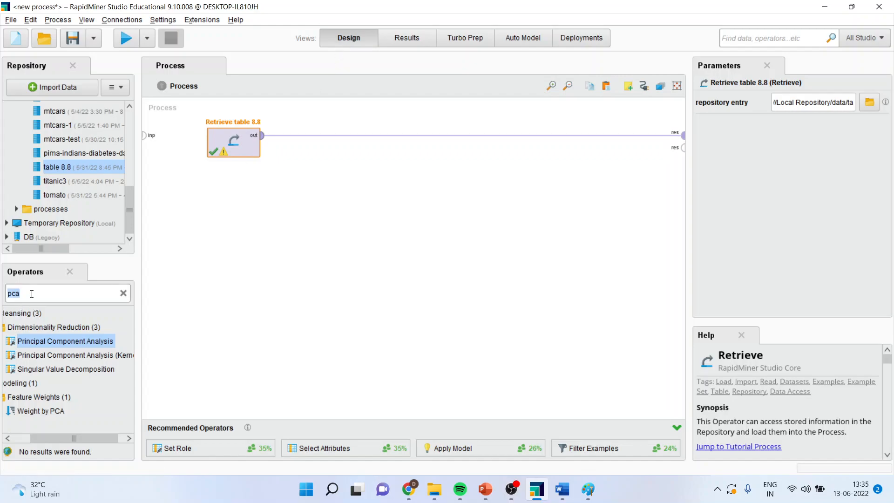
pyautogui.write('select')
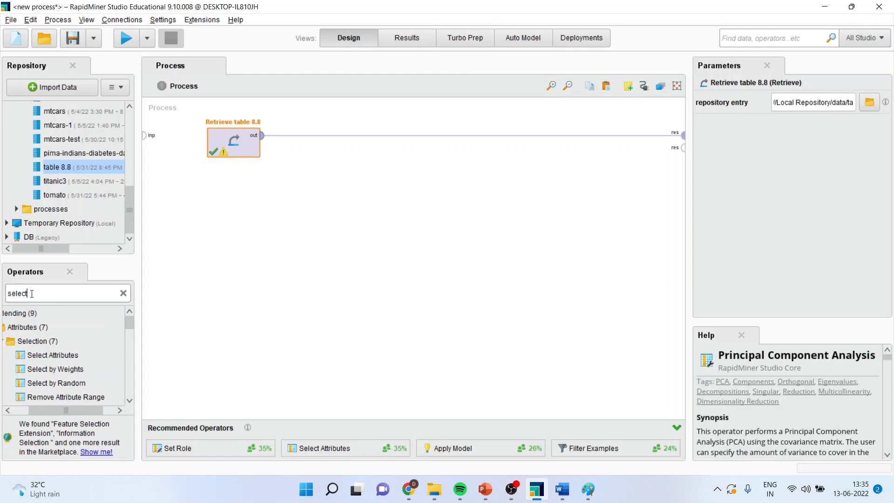
pyautogui.write('attributes')
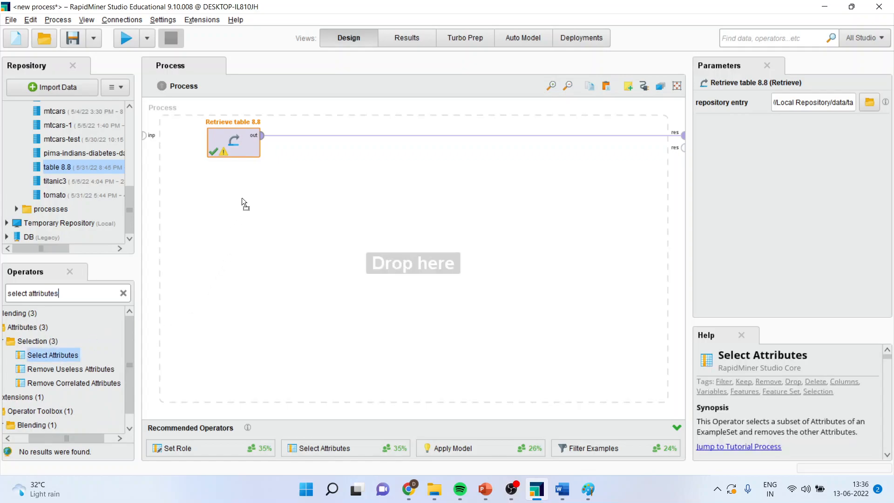
pyautogui.moveTo(53, 354); pyautogui.dragTo(311, 142)
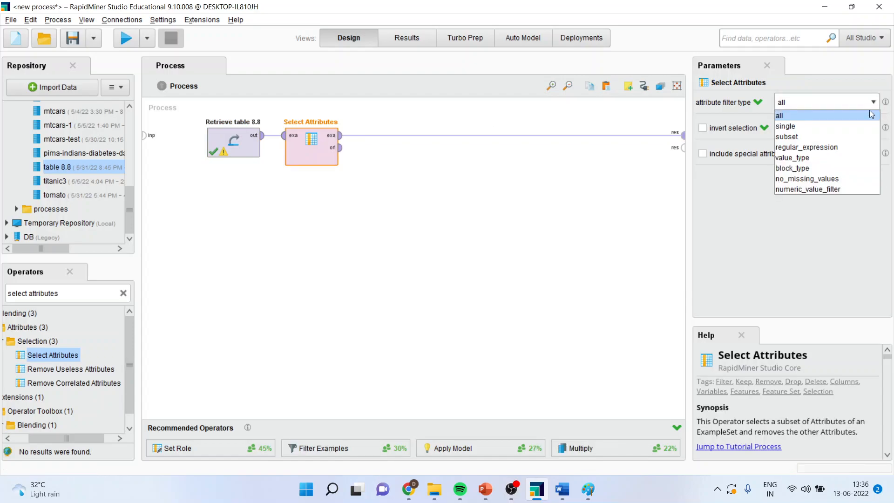
# Step: Set the filter to a subset keeping only the GDP attribute and apply it
pyautogui.click(787, 136)
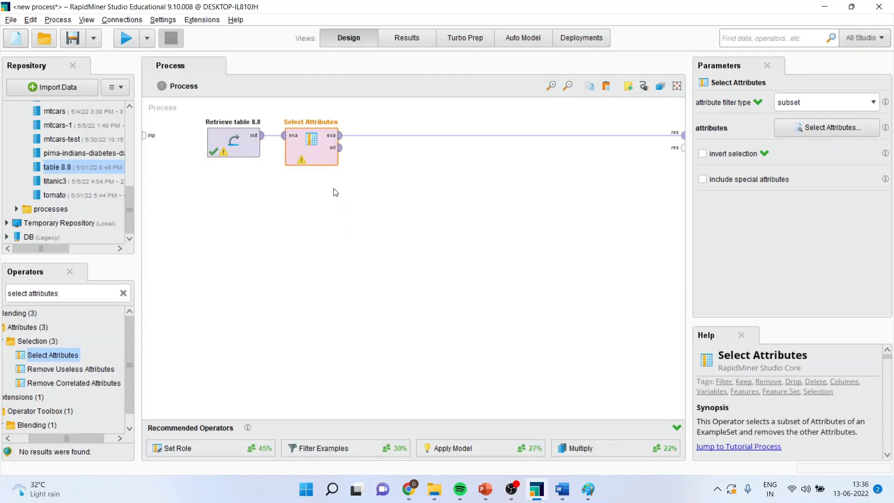
pyautogui.click(827, 127)
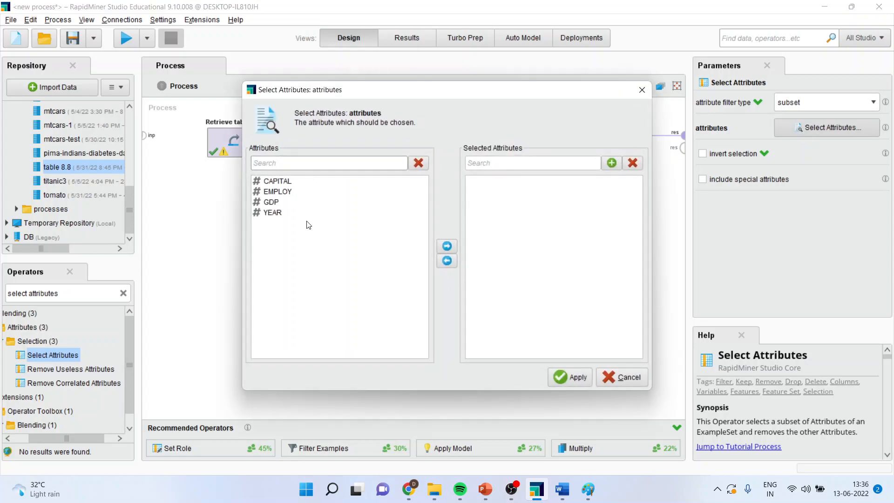
pyautogui.click(272, 202)
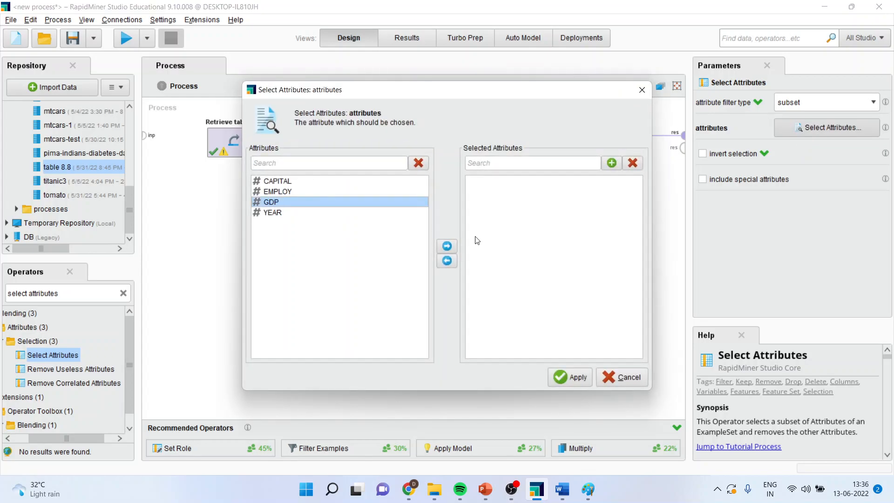
pyautogui.click(446, 246)
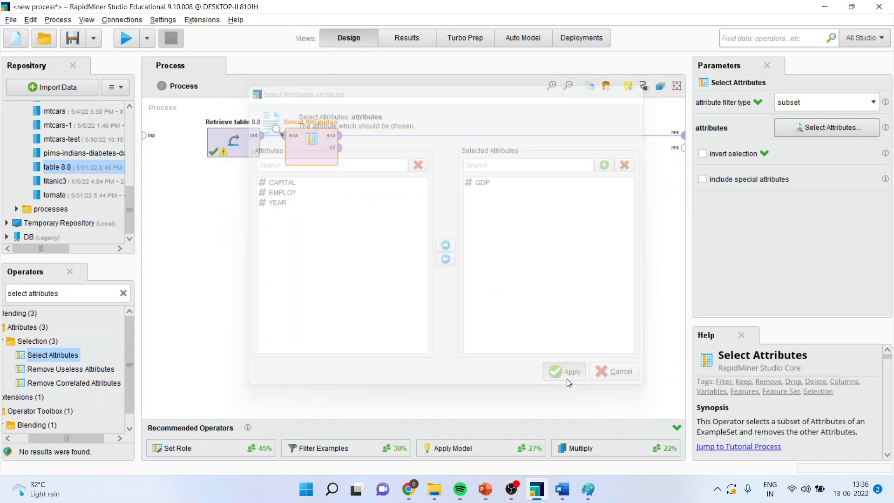
pyautogui.click(565, 371)
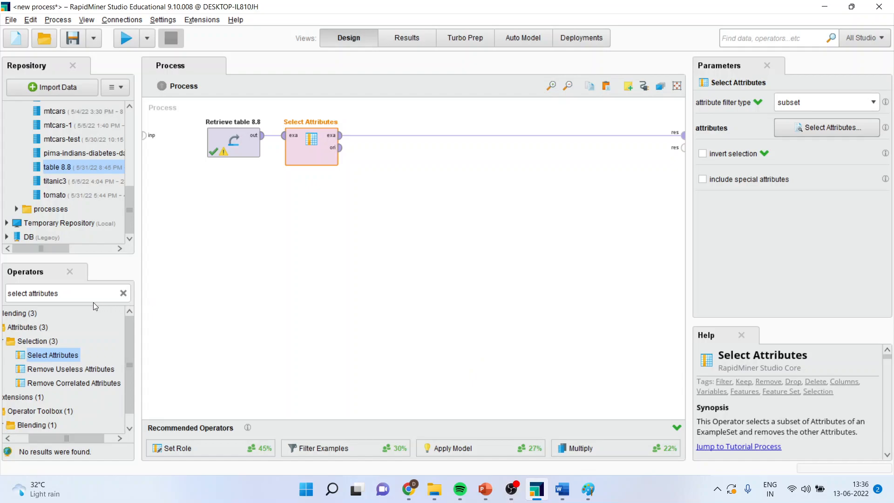
# Step: Add Autocorrelation / Autocovariance after Select Attributes and run for the 12-lag GDP ACF
pyautogui.write('a')
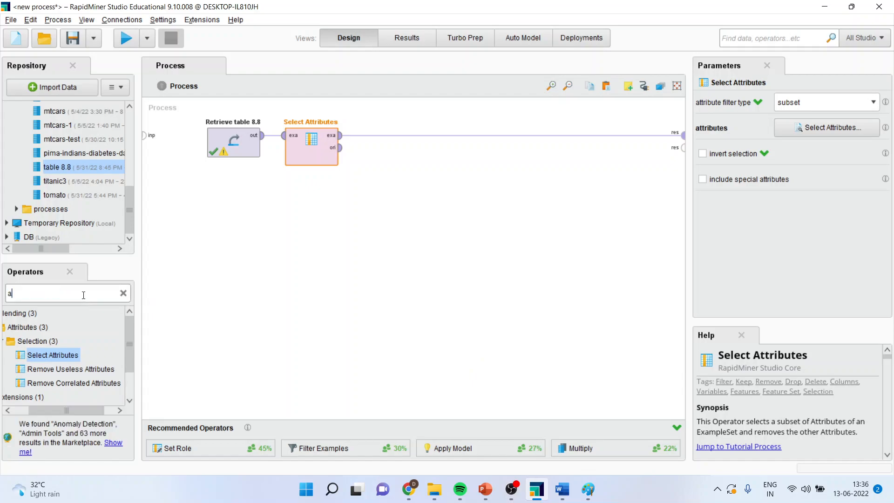
pyautogui.write('uto corr')
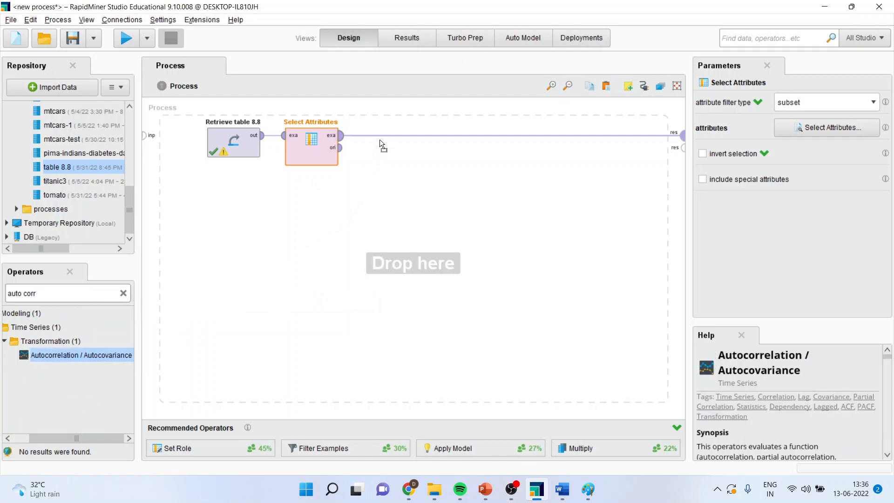
pyautogui.moveTo(82, 355); pyautogui.dragTo(389, 143)
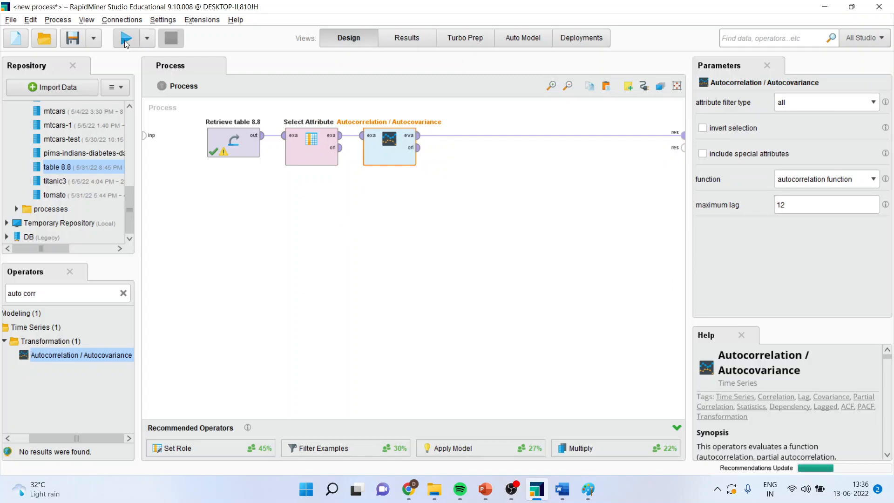
pyautogui.click(126, 38)
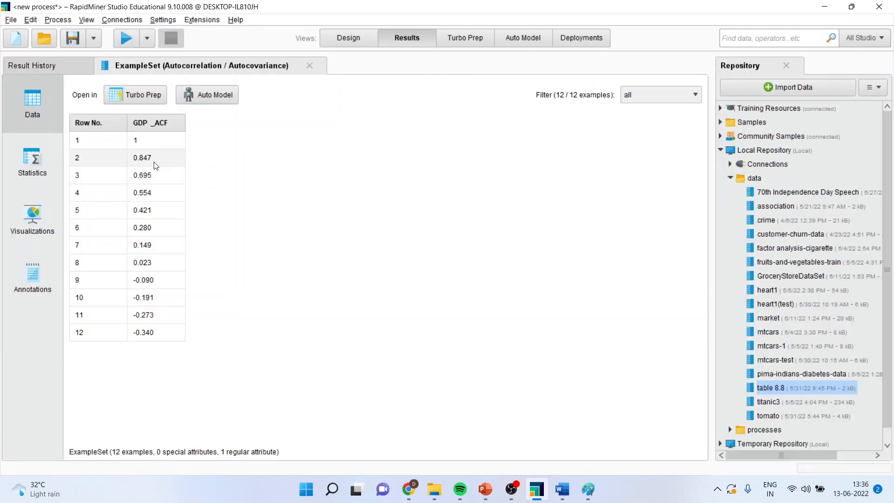
# Step: Show the 12 GDP_ACF values as the default Bar (Column) chart in Visualizations
pyautogui.click(141, 158)
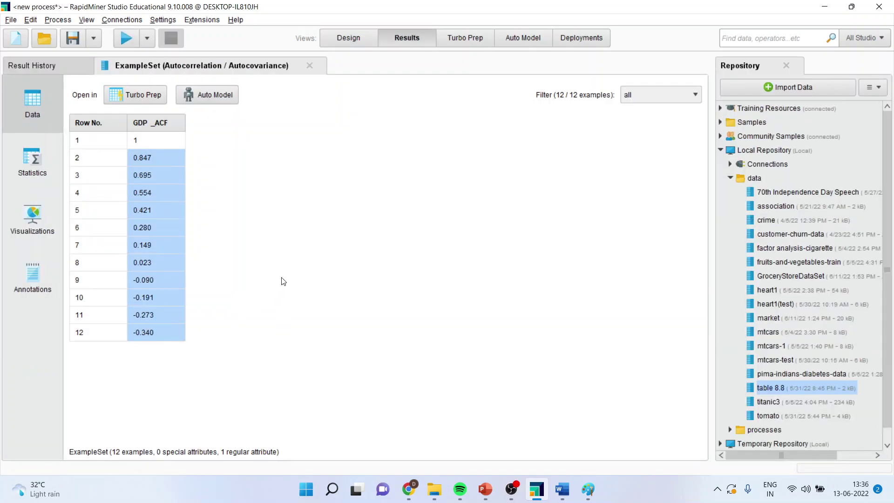
pyautogui.moveTo(288, 268)
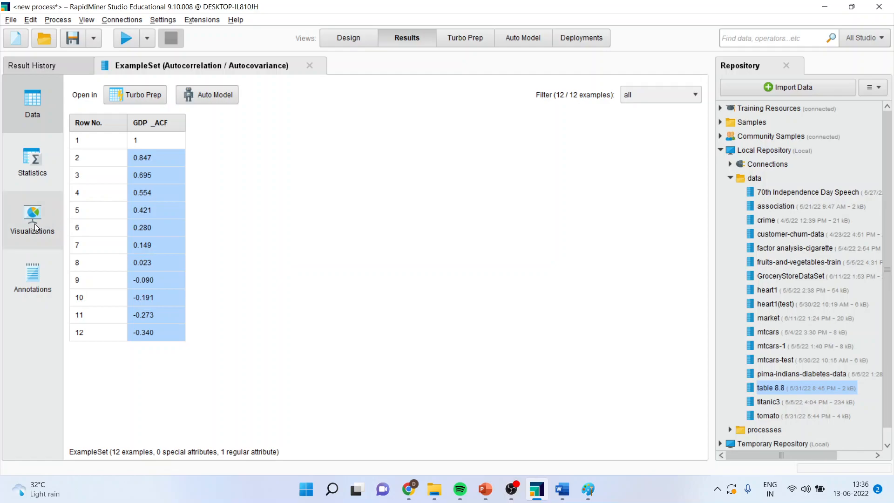
pyautogui.click(32, 212)
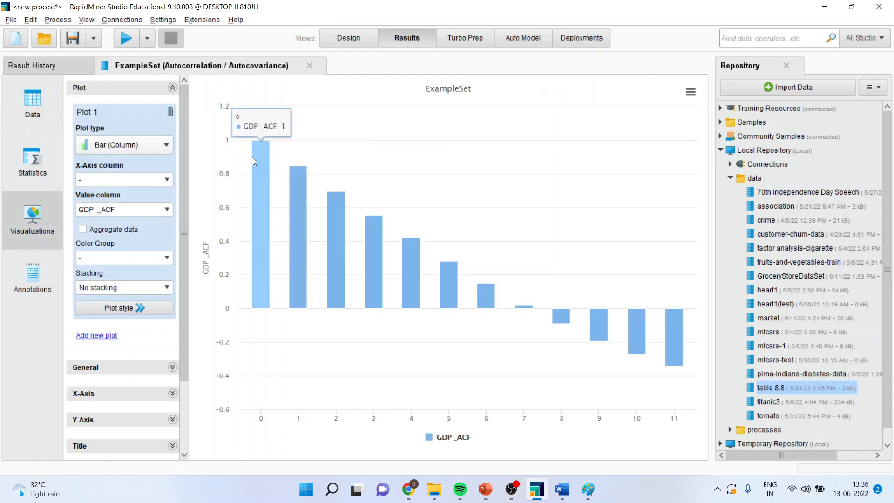
pyautogui.moveTo(494, 293)
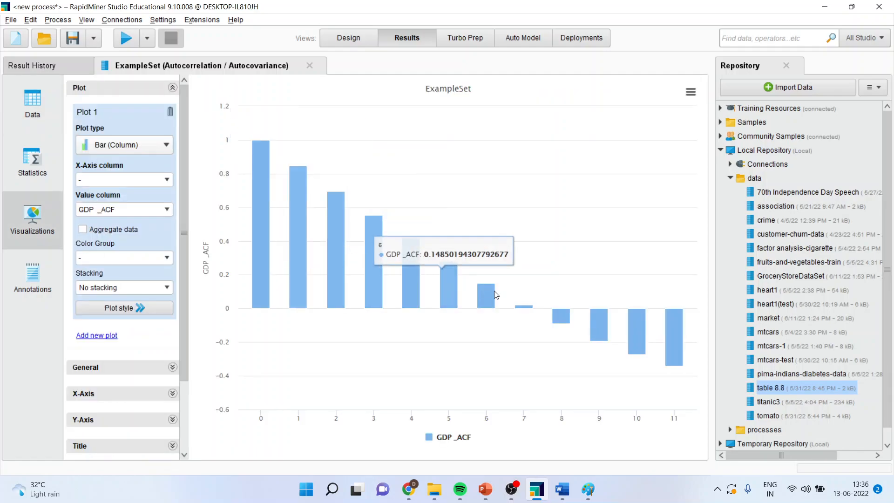
pyautogui.moveTo(265, 181)
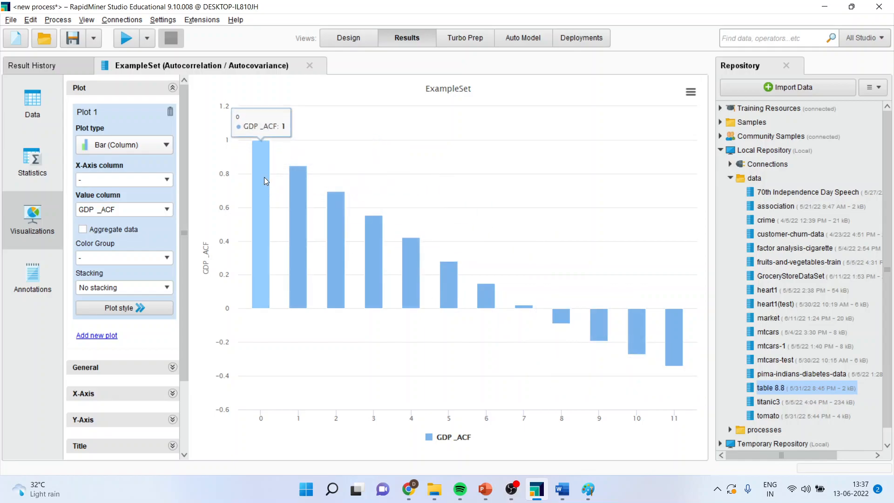
pyautogui.moveTo(257, 151)
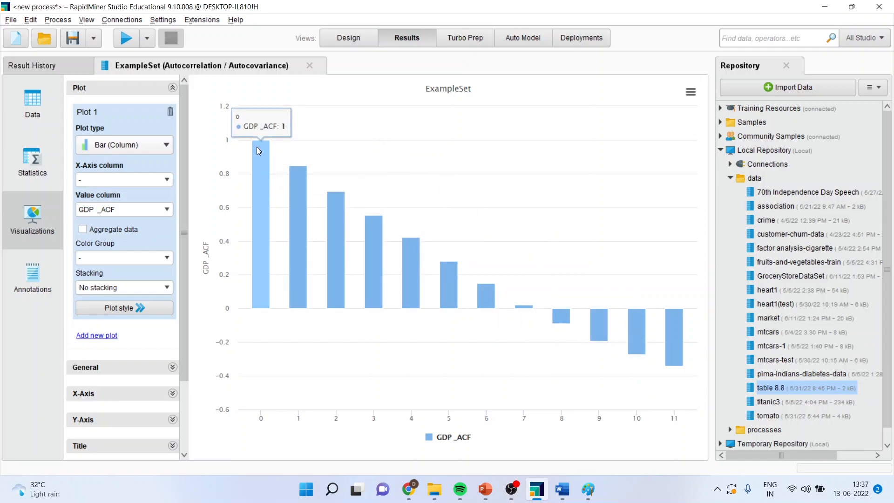
pyautogui.moveTo(294, 247)
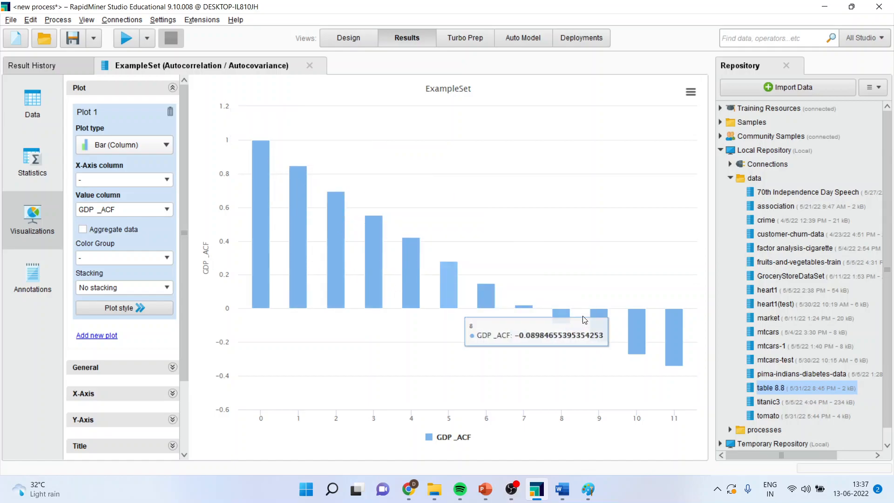
pyautogui.moveTo(673, 342)
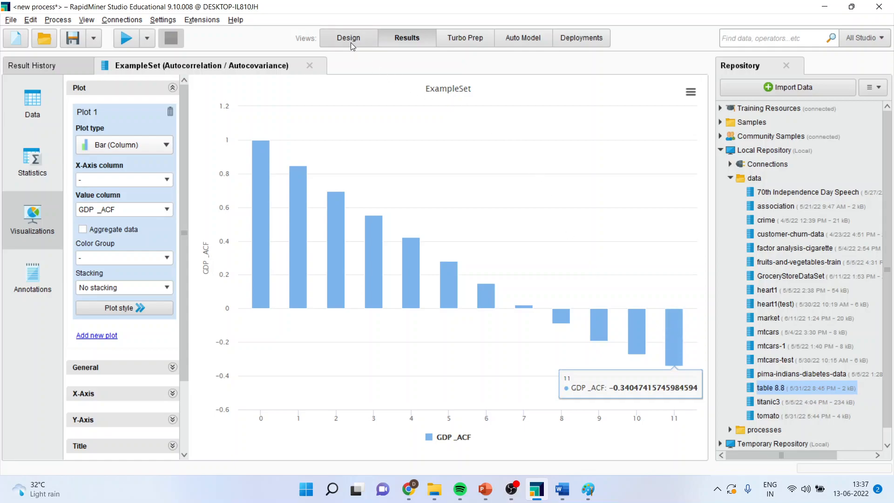
# Step: Insert a Logarithm operator between Select Attributes and the autocorrelation step
pyautogui.click(348, 37)
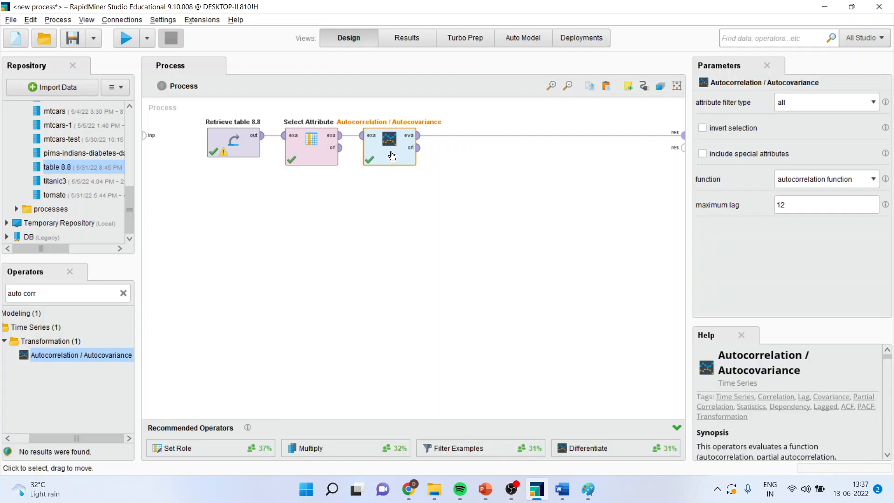
pyautogui.moveTo(389, 143); pyautogui.dragTo(505, 143)
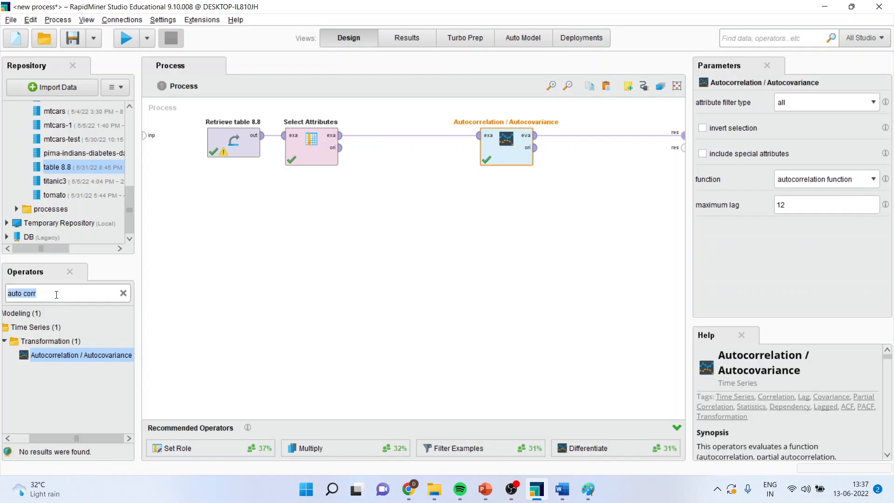
pyautogui.click(123, 293)
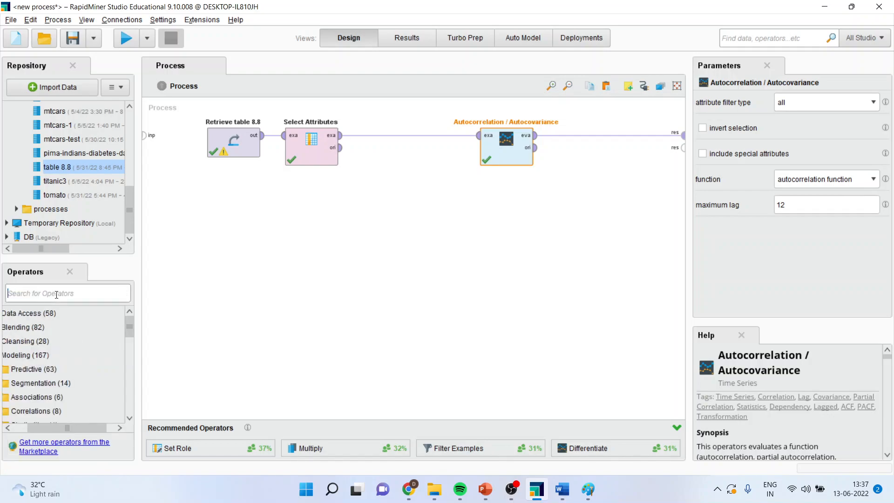
pyautogui.write('lograit')
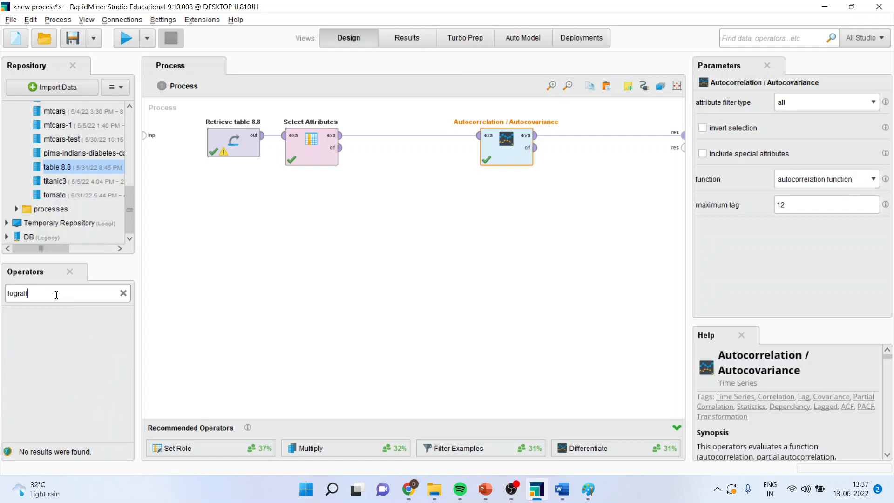
pyautogui.write('logar')
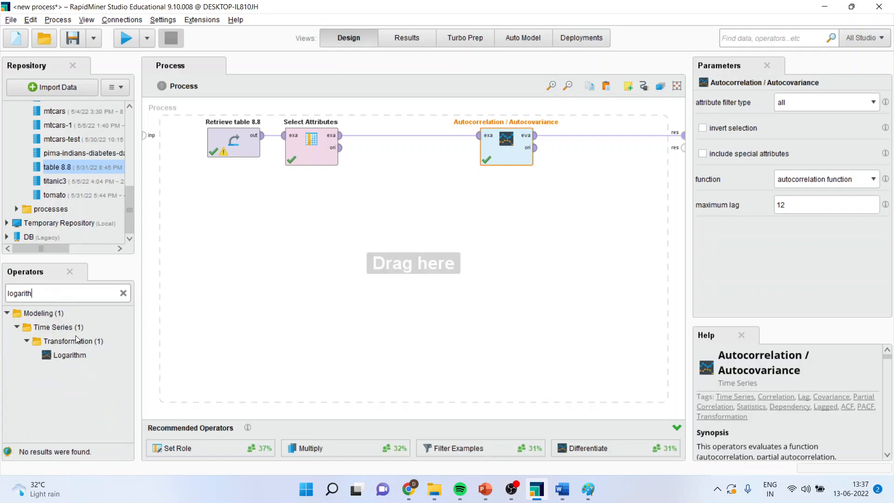
pyautogui.click(69, 355)
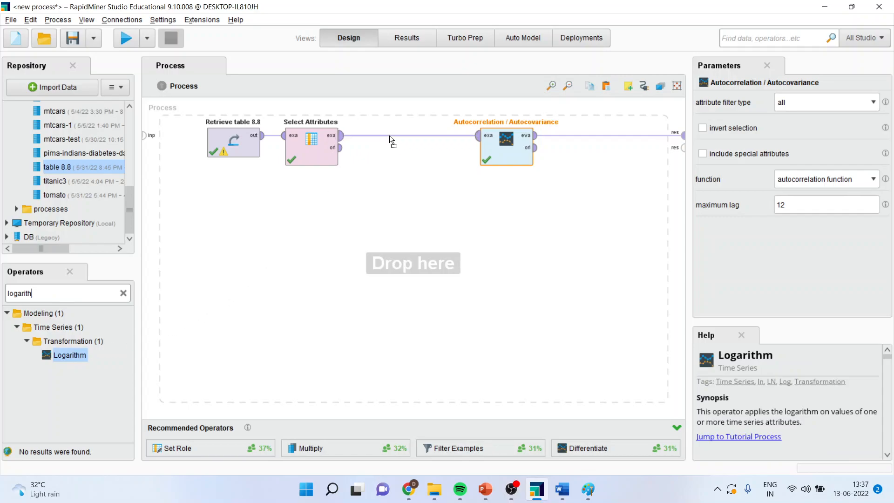
pyautogui.moveTo(69, 354); pyautogui.dragTo(390, 143)
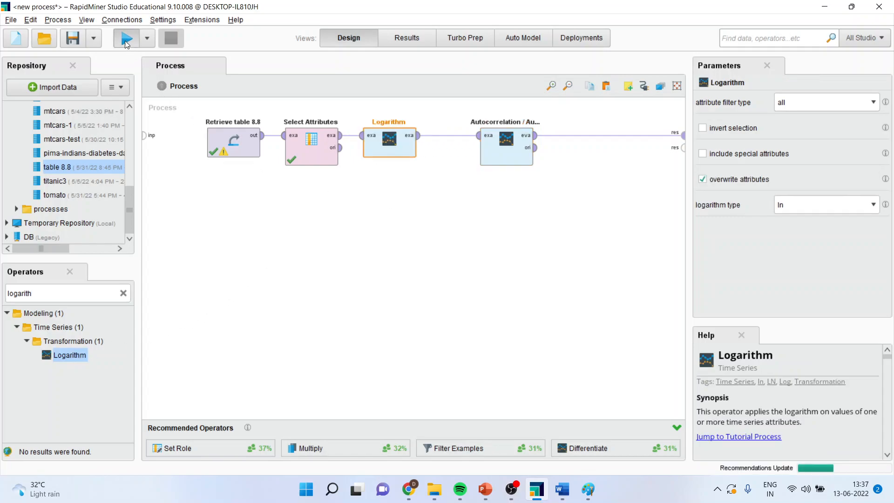
# Step: Rerun the process and chart the log-GDP autocorrelation values, then return to design
pyautogui.click(125, 38)
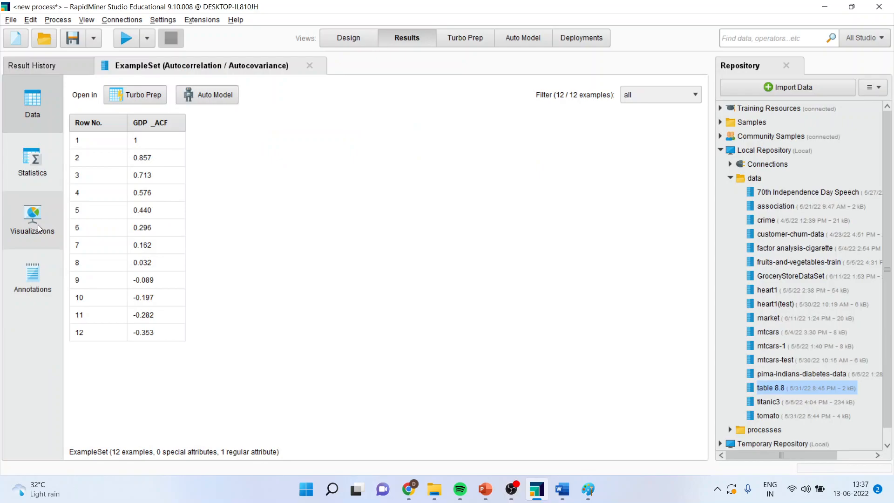
pyautogui.click(33, 217)
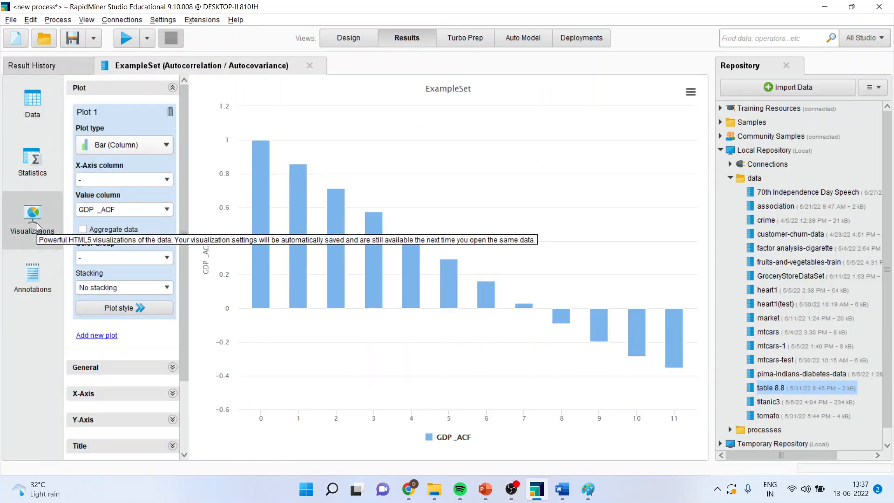
pyautogui.click(348, 37)
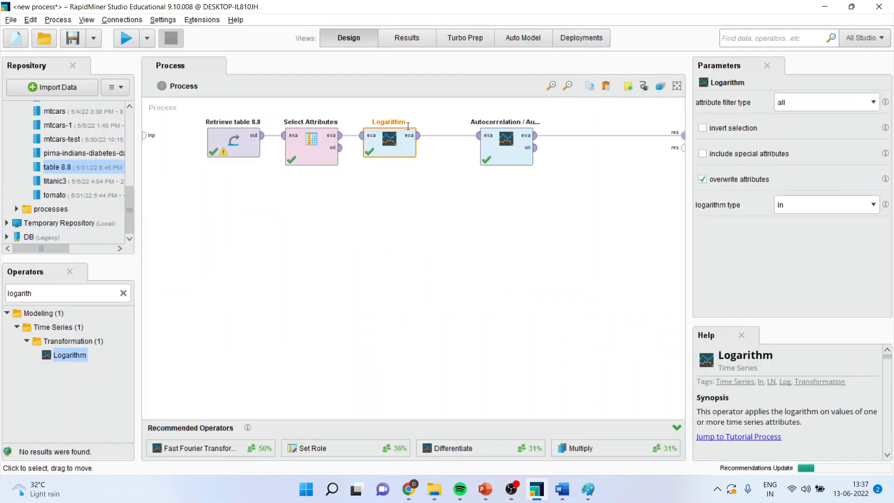
pyautogui.moveTo(394, 149)
pyautogui.write('d')
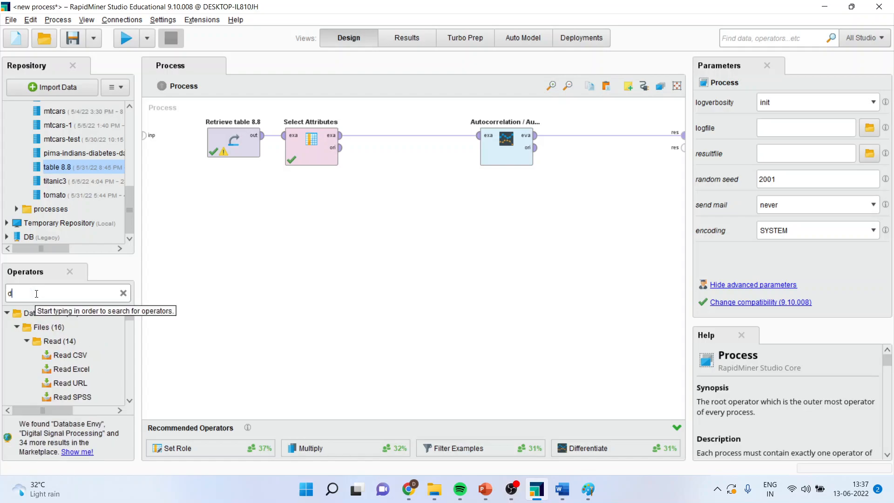
# Step: Replace Logarithm with Differentiate before the autocorrelation, rerun and view the resulting ACF chart
pyautogui.write('iffere')
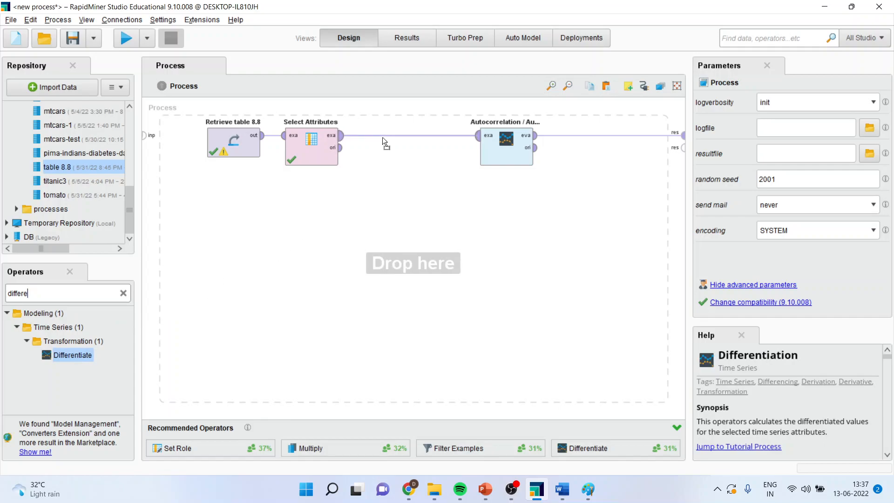
pyautogui.moveTo(73, 355); pyautogui.dragTo(388, 140)
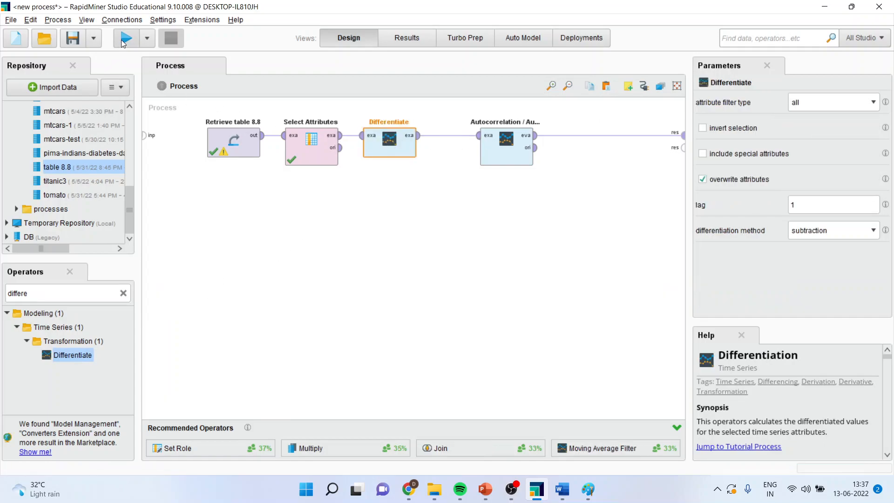
pyautogui.click(127, 39)
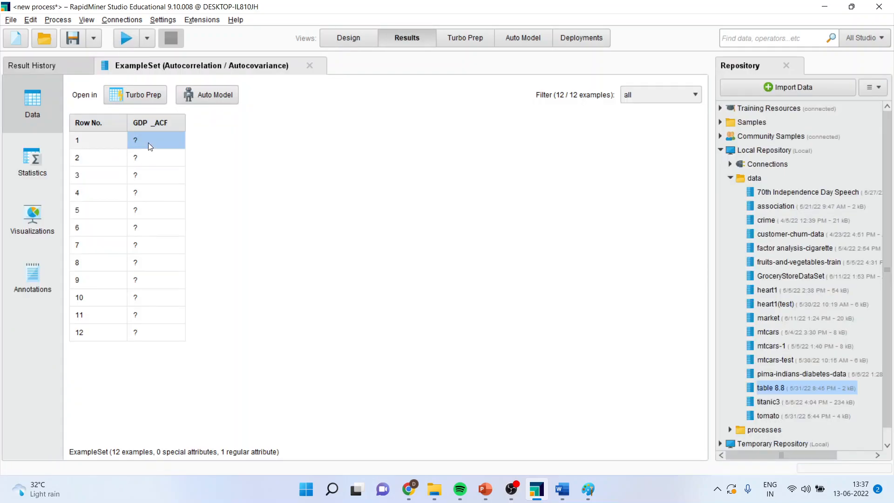
pyautogui.click(32, 218)
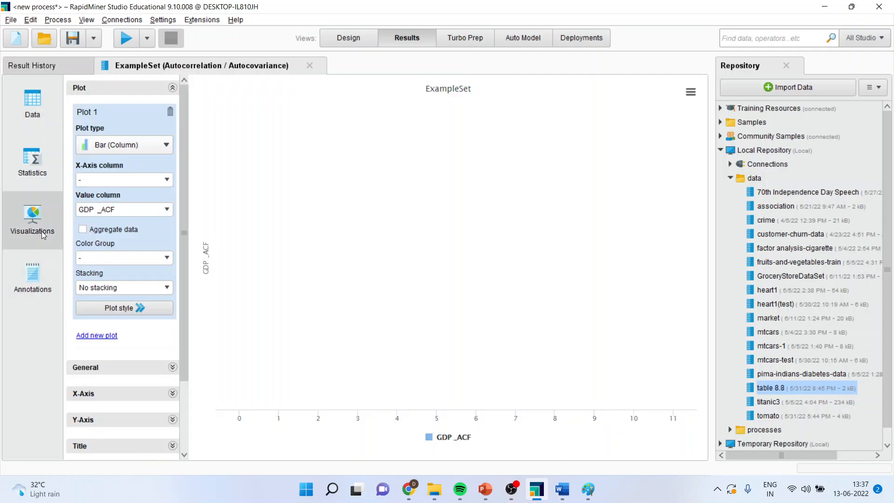
pyautogui.click(348, 38)
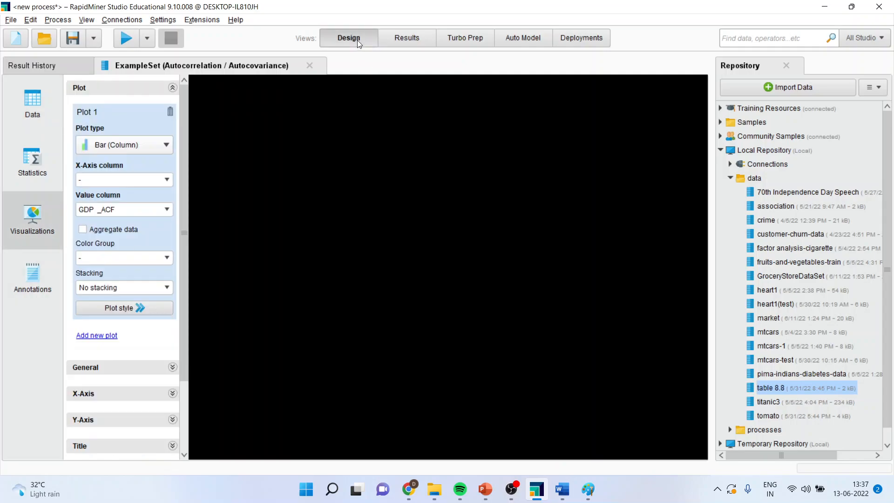
pyautogui.click(348, 37)
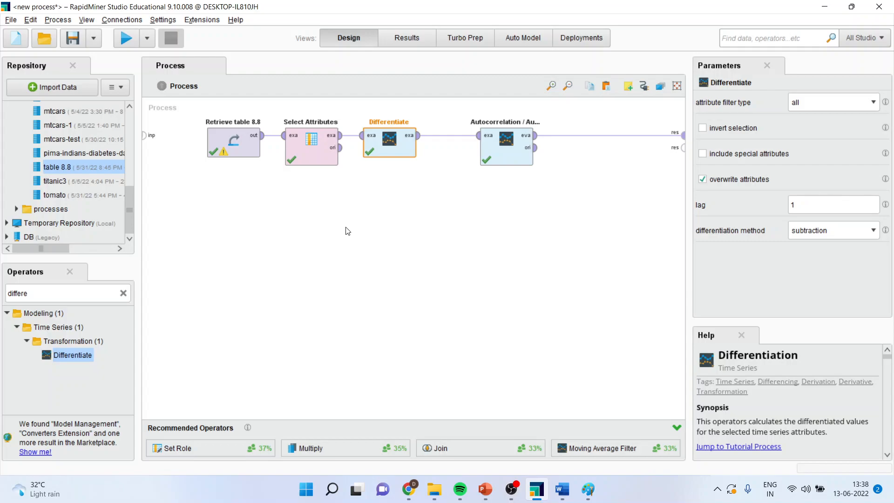
pyautogui.moveTo(422, 209)
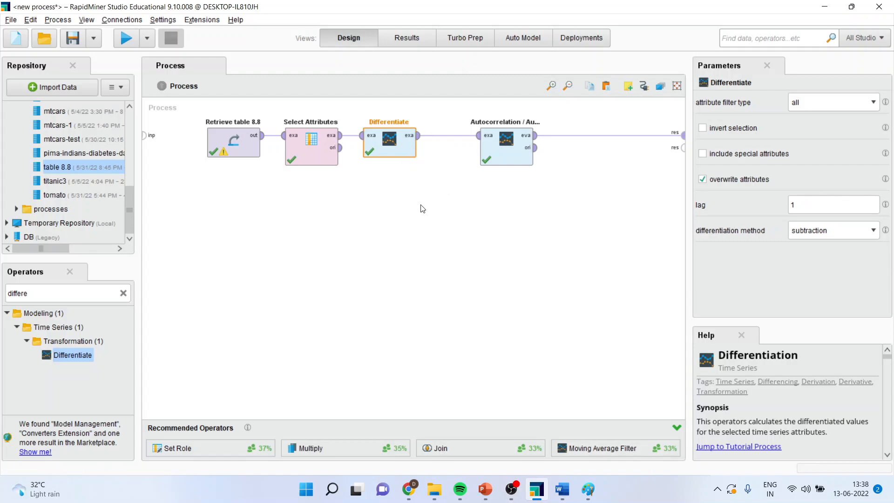
pyautogui.moveTo(349, 116)
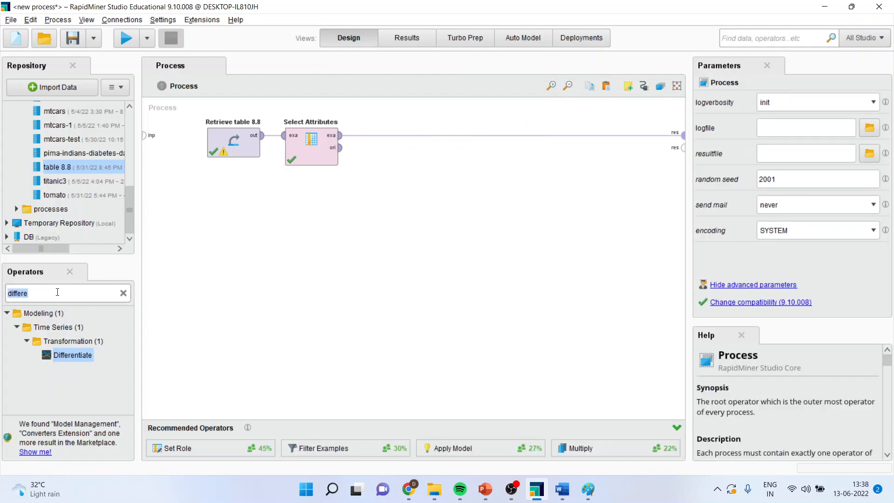
pyautogui.write('arima')
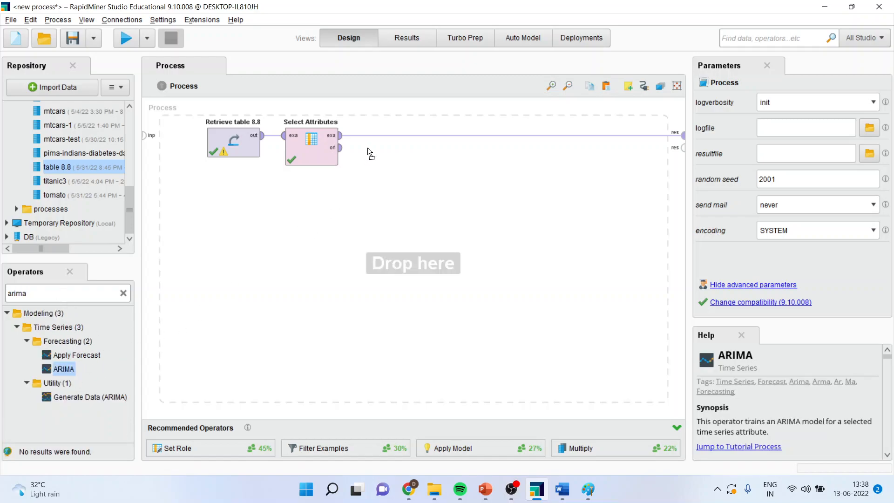
pyautogui.moveTo(64, 368); pyautogui.dragTo(389, 143)
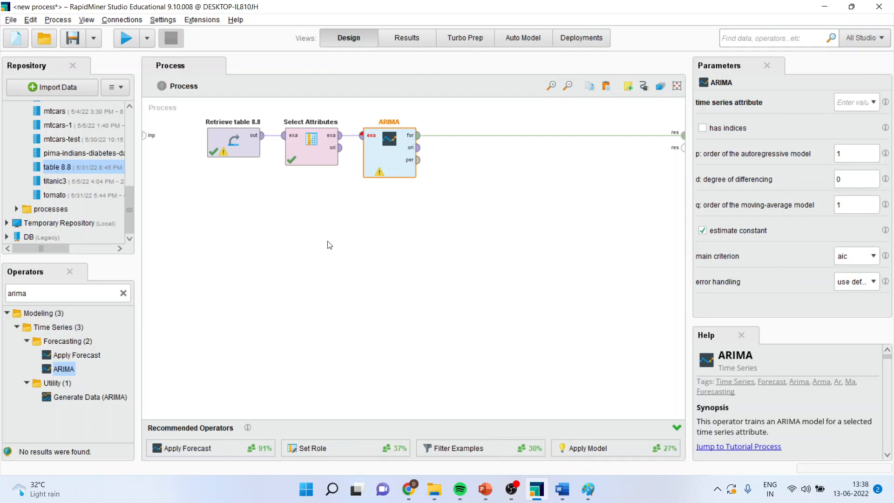
pyautogui.moveTo(581, 131)
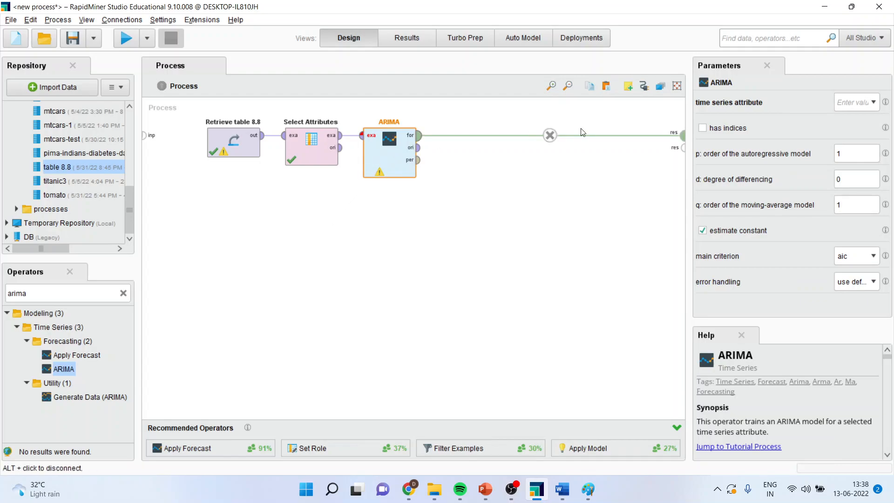
pyautogui.click(874, 102)
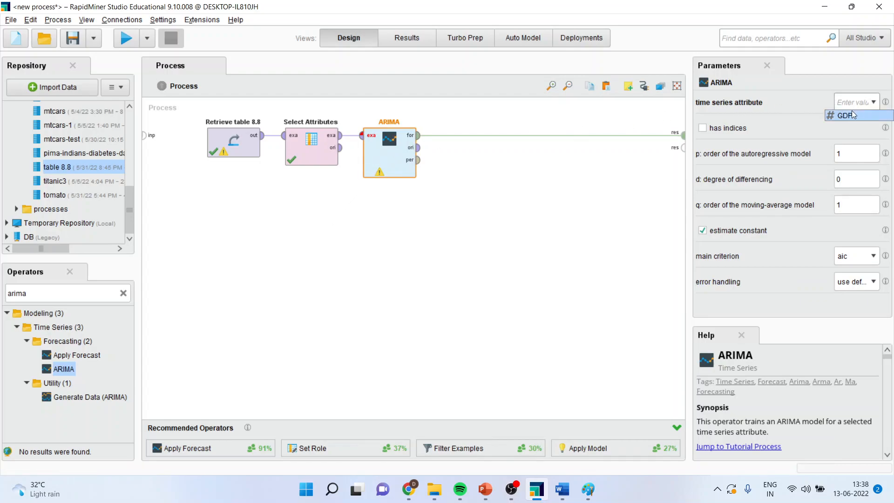
pyautogui.click(845, 115)
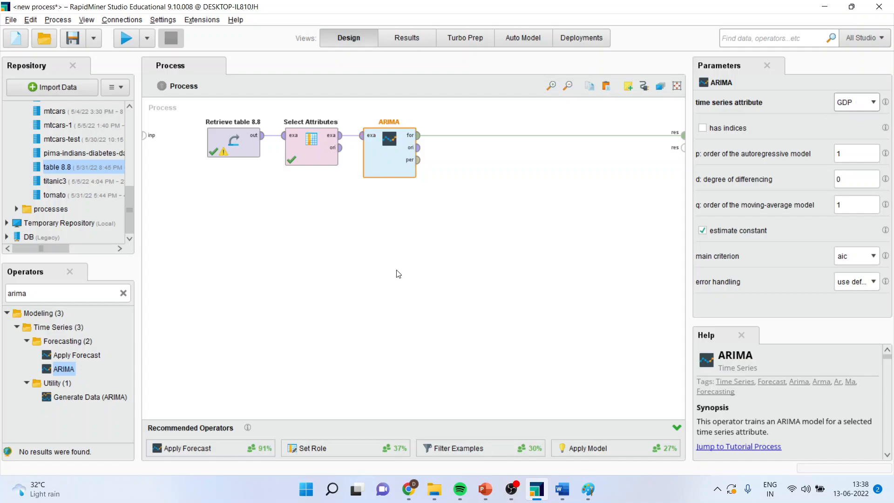
pyautogui.click(852, 154)
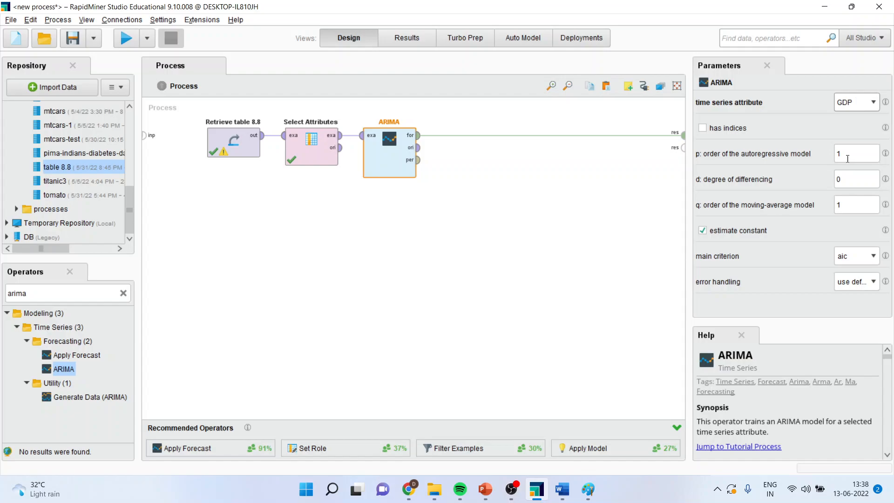
pyautogui.moveTo(847, 154)
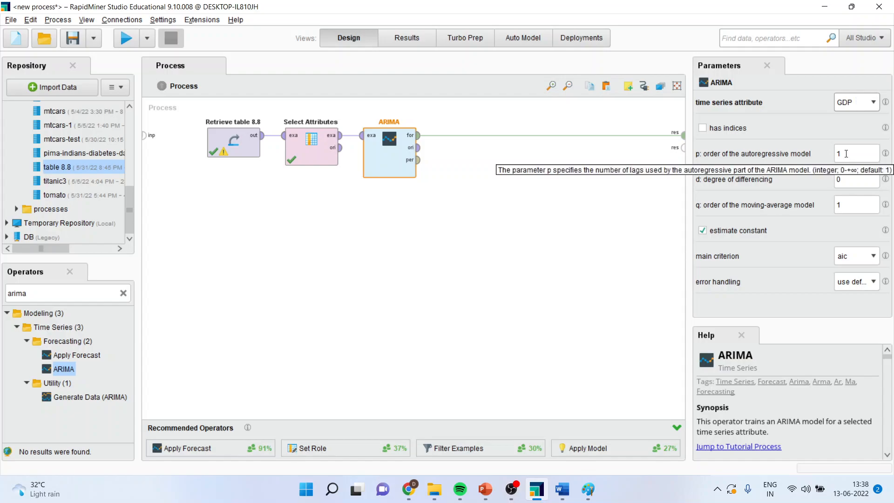
pyautogui.moveTo(534, 498)
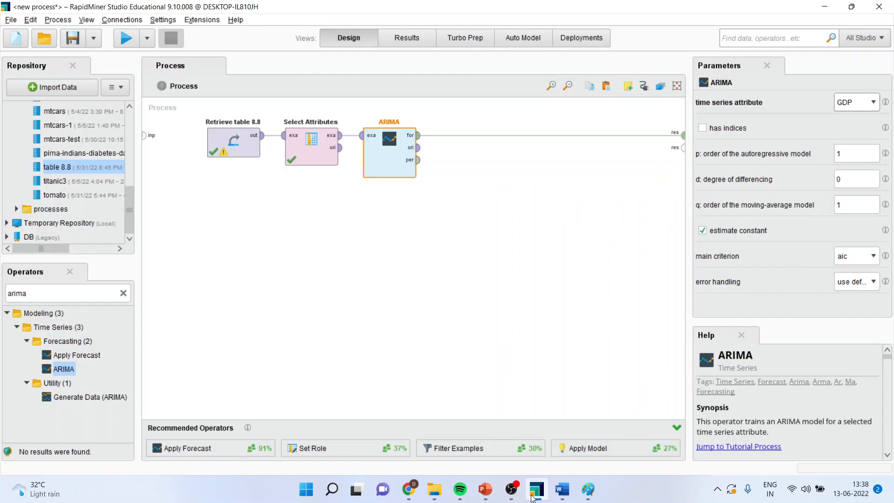
pyautogui.moveTo(482, 489)
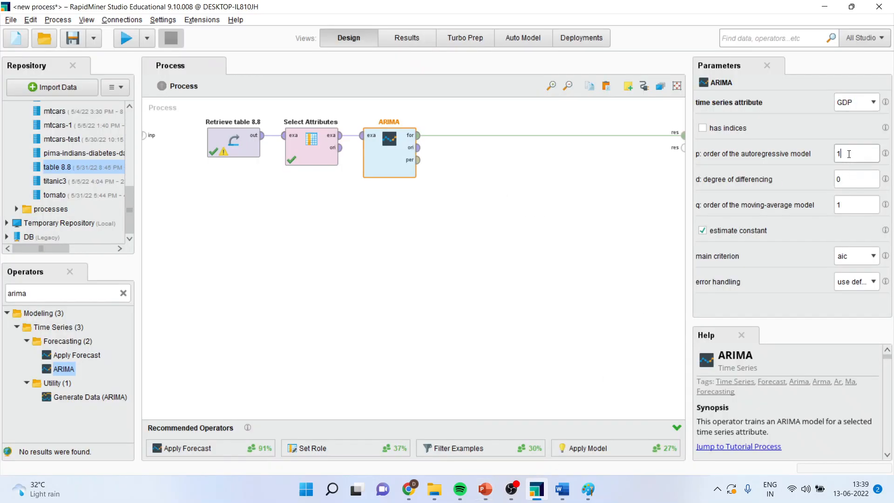
# Step: Enter ARIMA orders p 2, d 1, q 2 in the Parameters panel
pyautogui.write('2')
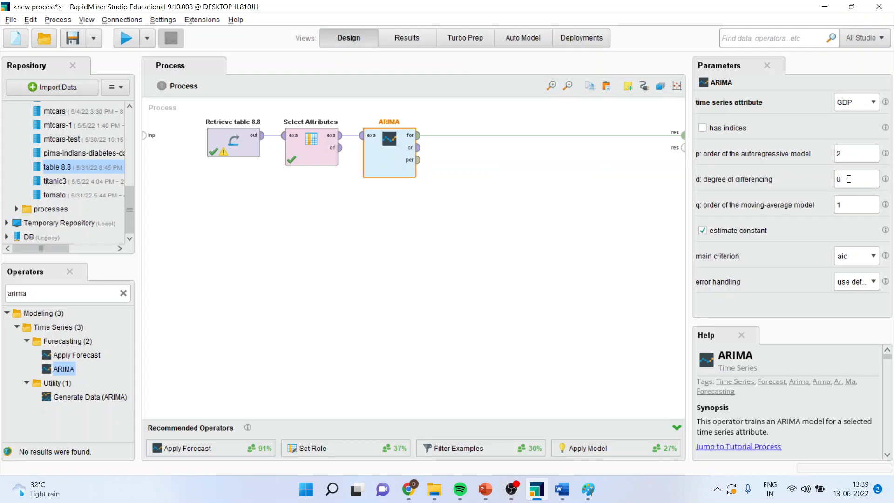
pyautogui.write('1')
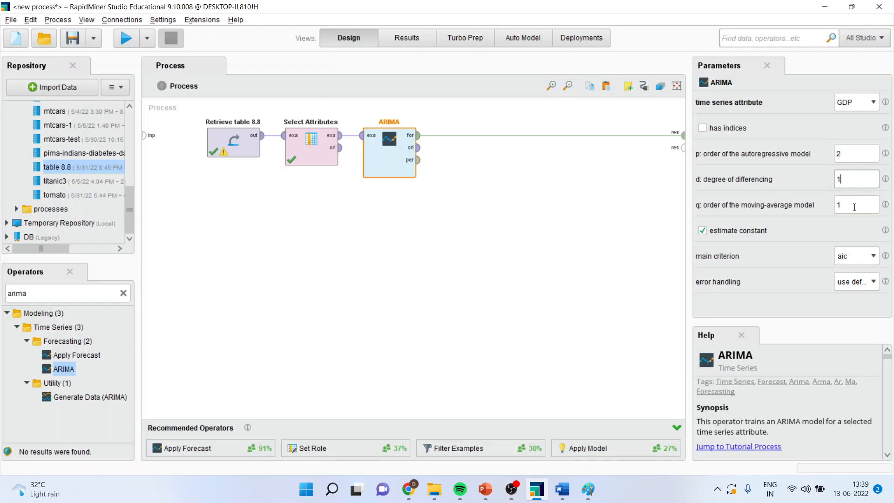
pyautogui.write('2')
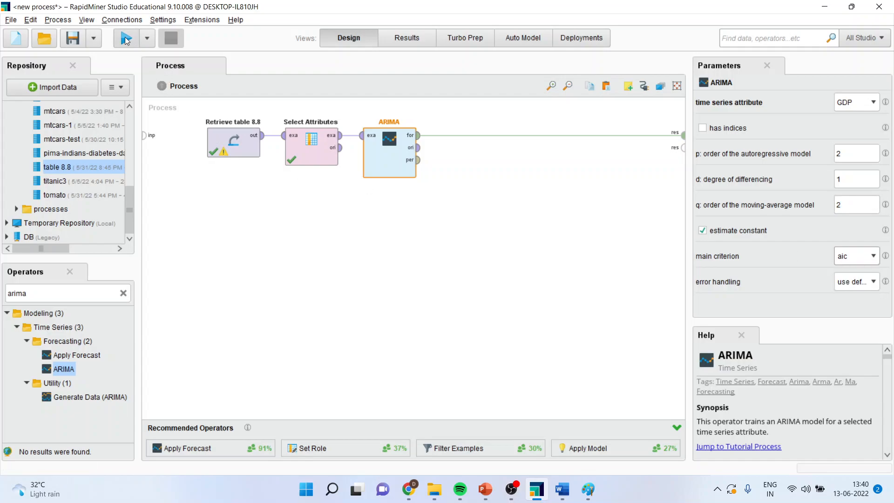
# Step: Run to train ARIMA(2,1,2) on GDP and review its coefficients and annotations
pyautogui.click(127, 38)
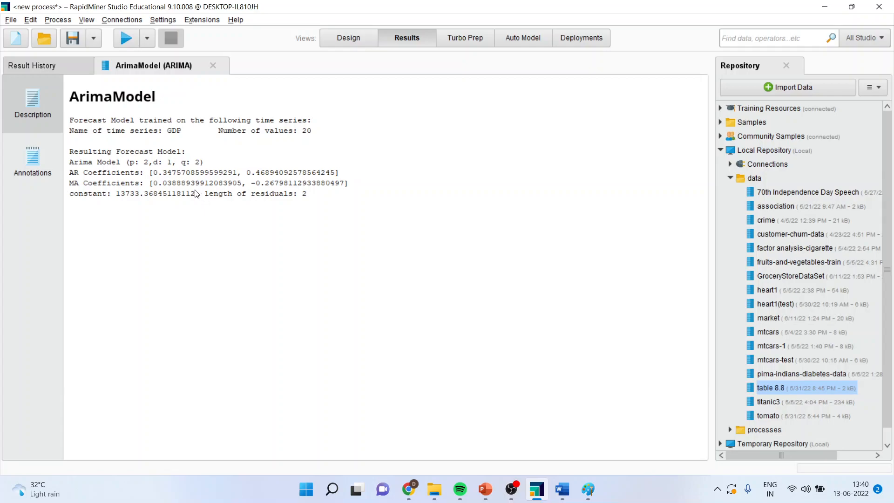
pyautogui.moveTo(148, 182)
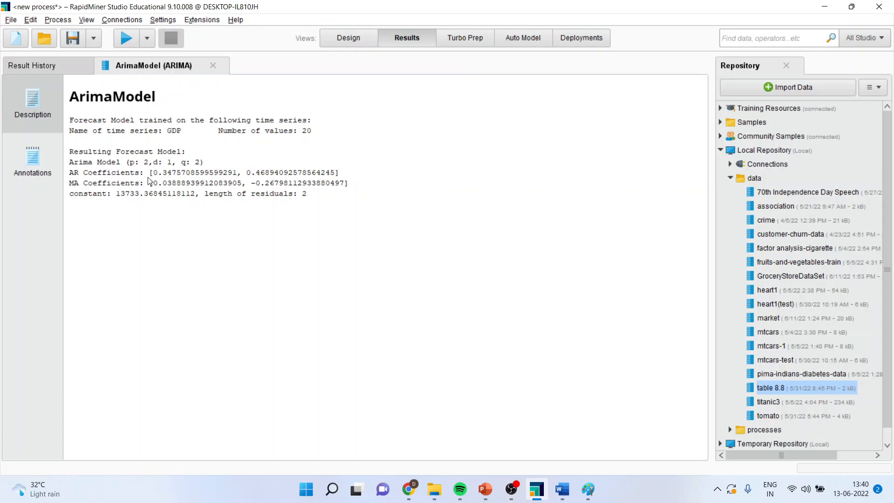
pyautogui.moveTo(154, 186)
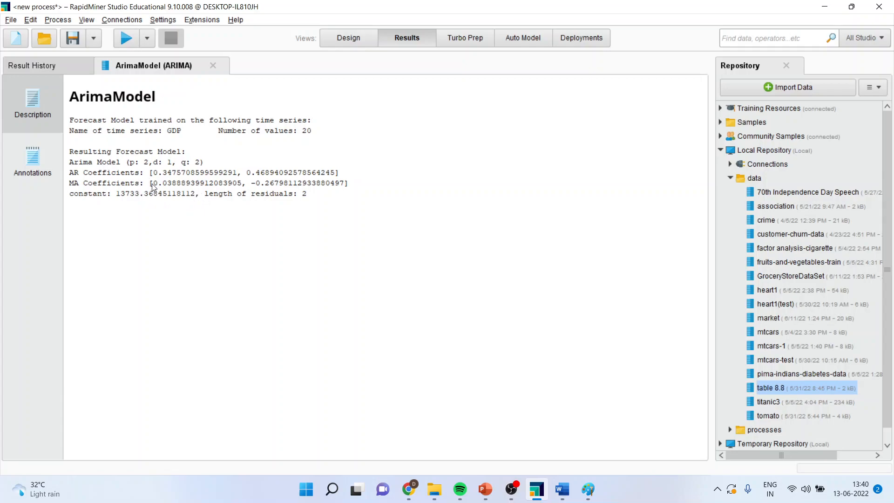
pyautogui.click(33, 160)
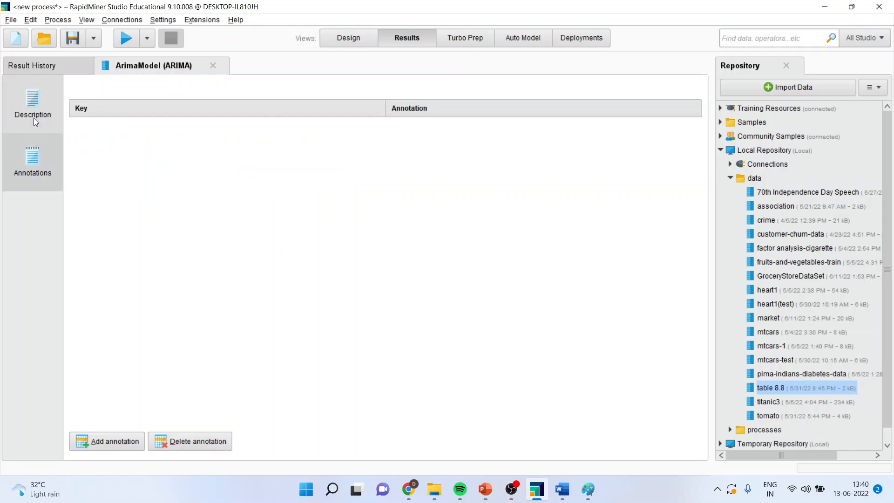
pyautogui.click(33, 102)
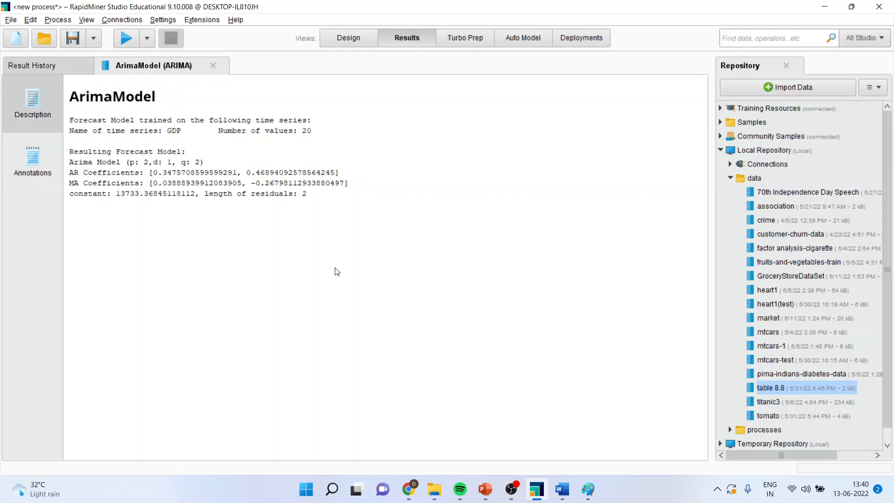
pyautogui.moveTo(58, 153)
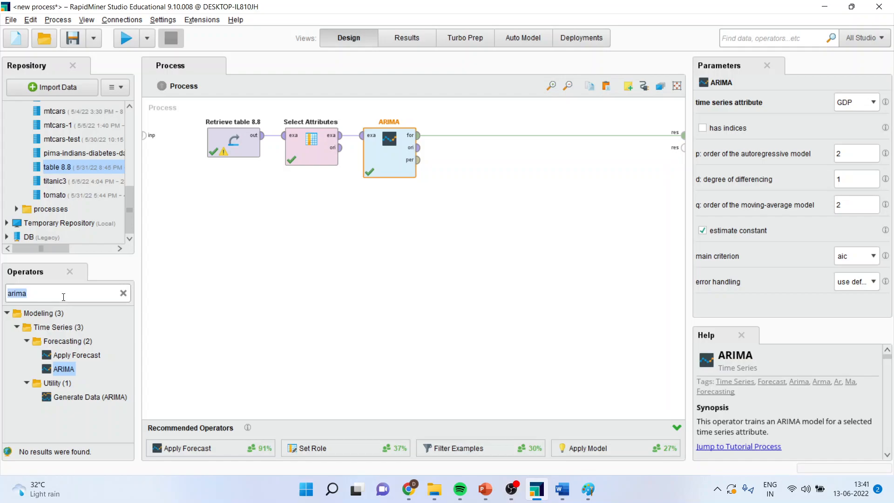
# Step: Add Apply Forecast after ARIMA and run it to forecast GDP for rows 21–25
pyautogui.write('apply fore')
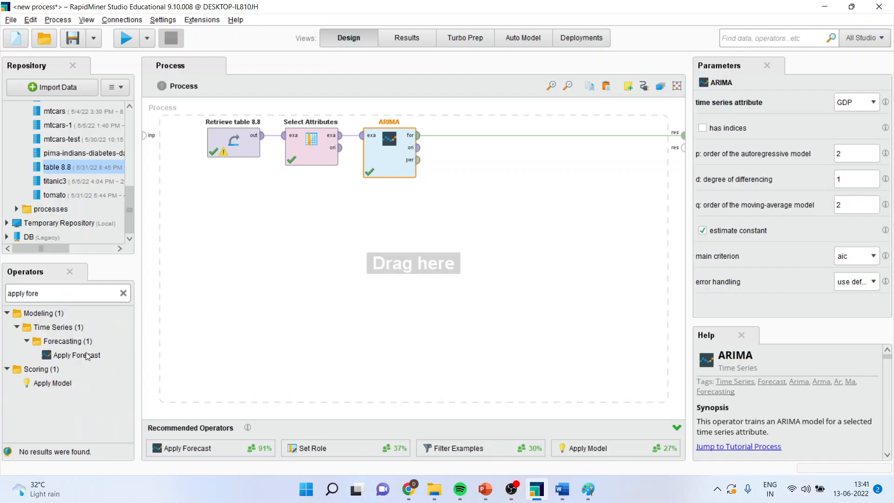
pyautogui.moveTo(71, 354); pyautogui.dragTo(468, 137)
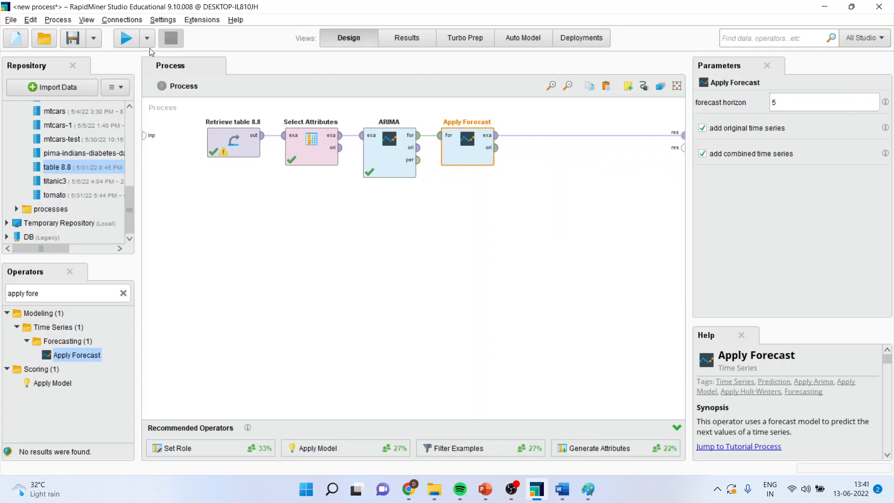
pyautogui.click(128, 38)
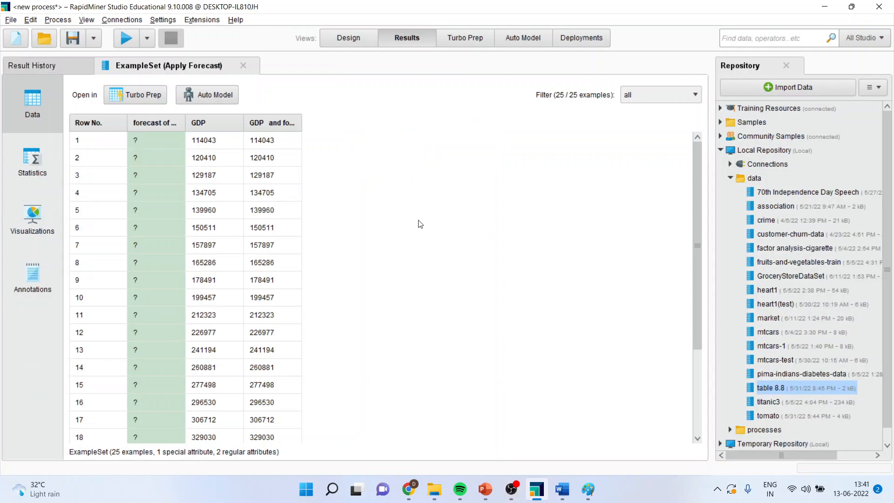
pyautogui.moveTo(304, 128)
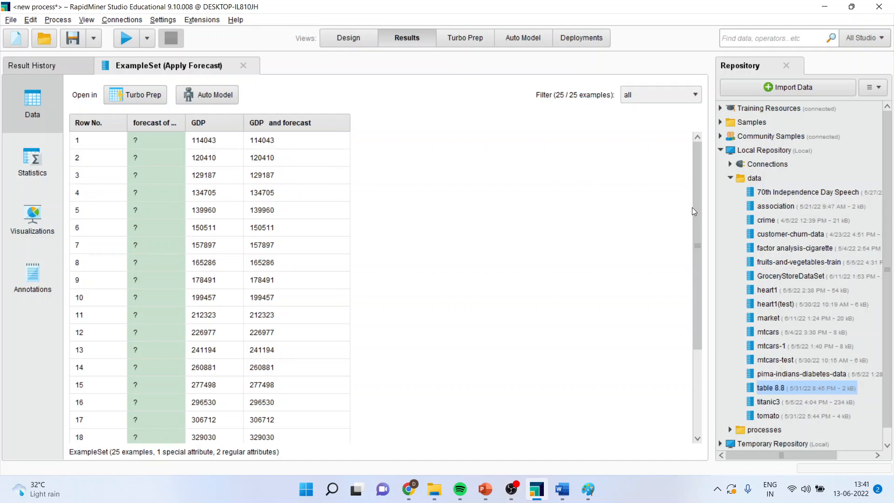
pyautogui.scroll(-3)
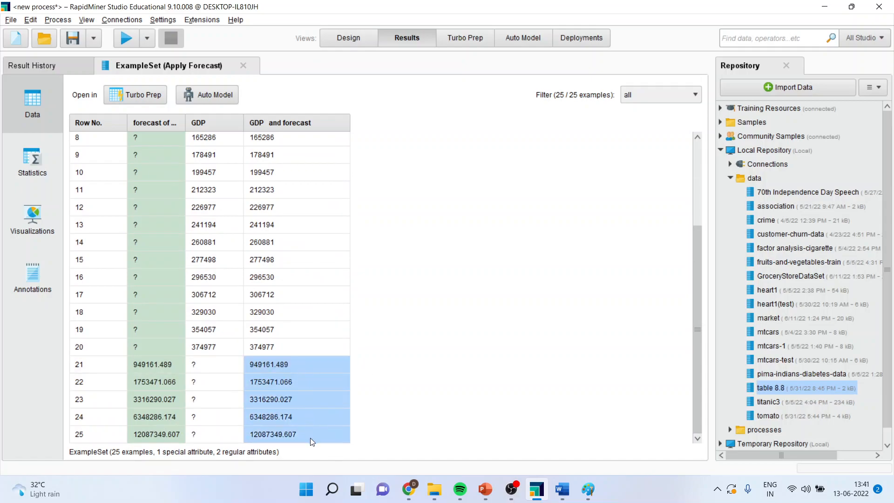
pyautogui.moveTo(442, 386)
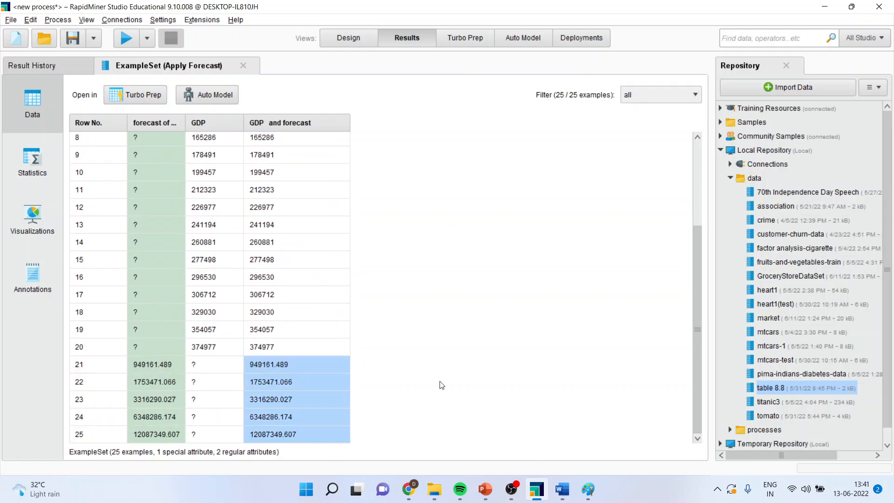
pyautogui.click(348, 38)
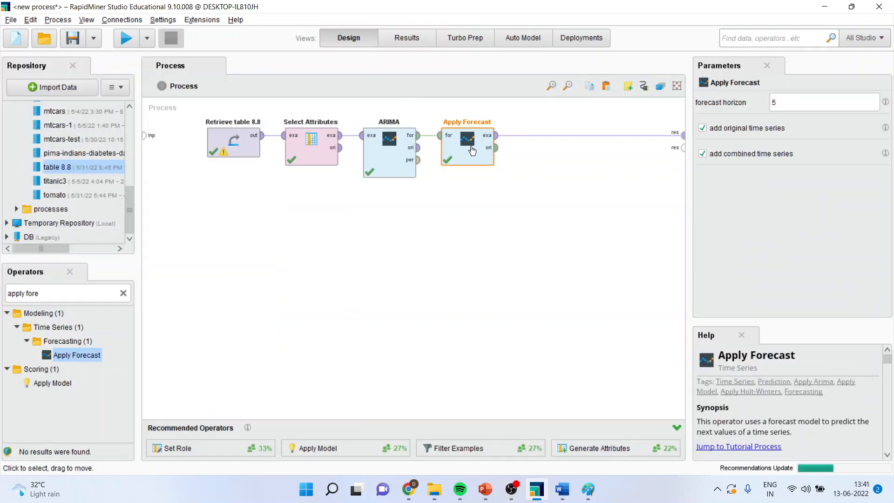
pyautogui.click(823, 102)
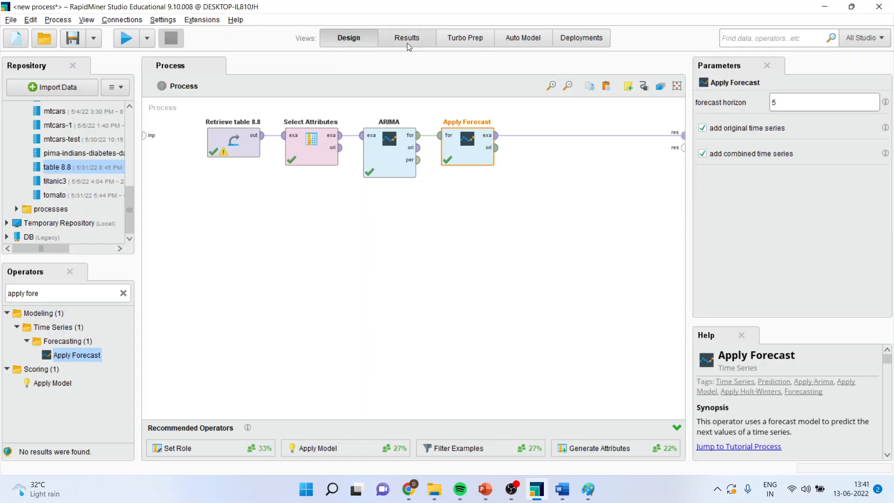
# Step: View the Apply Forecast results as a line chart of GDP and its five-period forecast
pyautogui.click(406, 37)
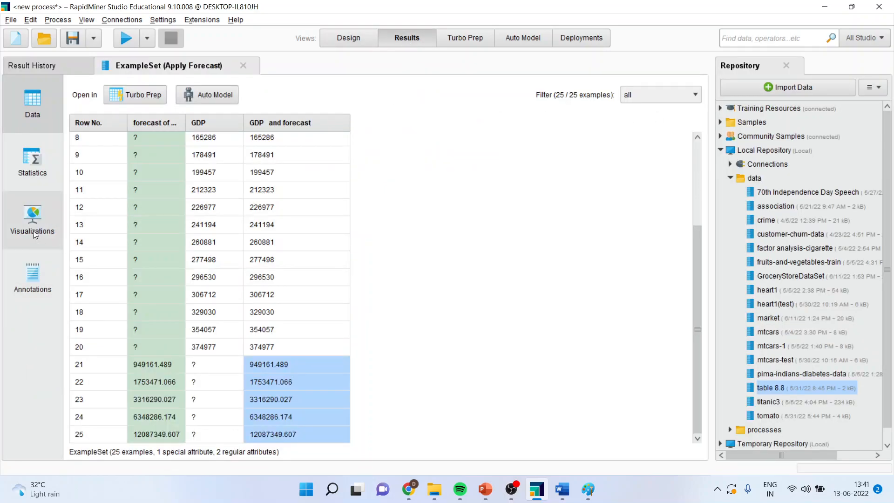
pyautogui.click(32, 214)
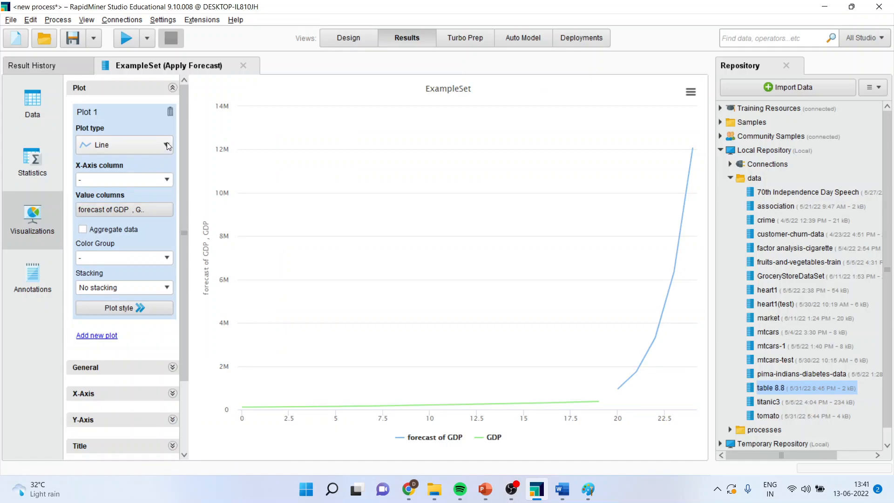
pyautogui.moveTo(469, 410)
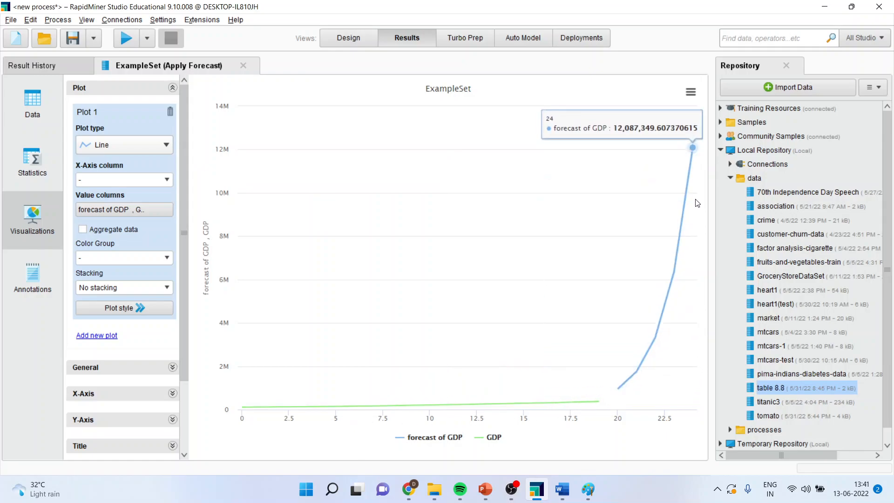
pyautogui.moveTo(702, 188)
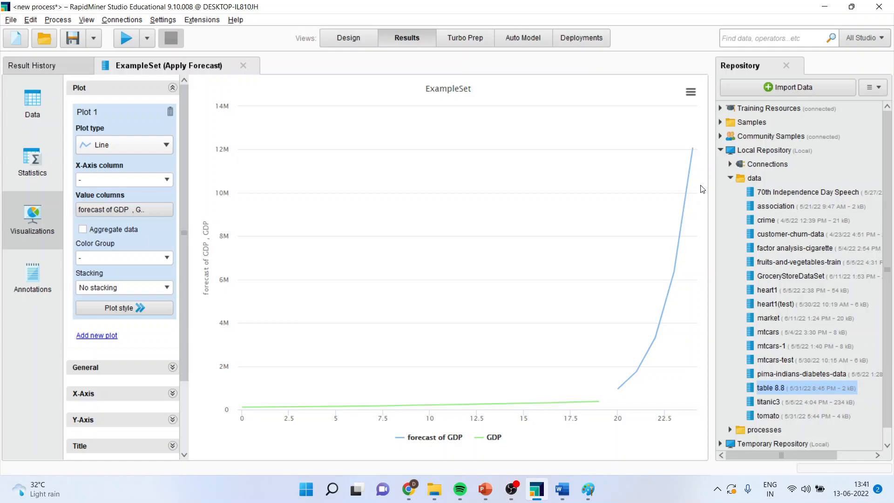
pyautogui.moveTo(616, 389)
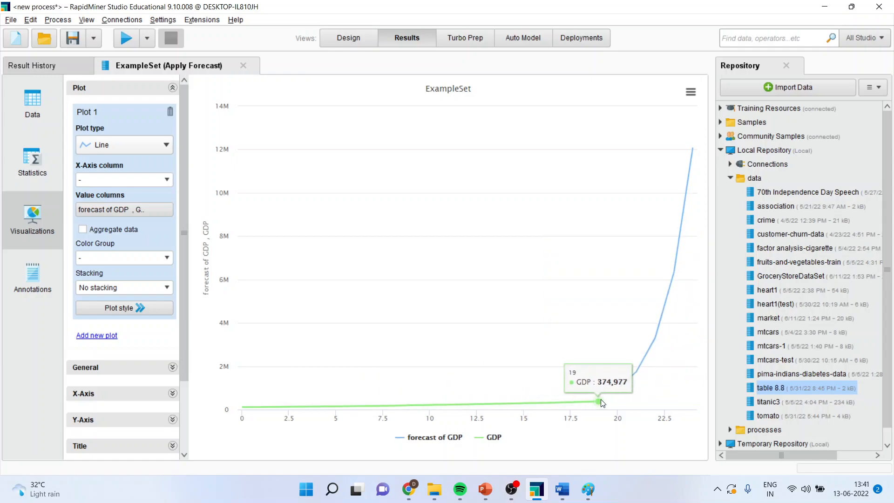
pyautogui.moveTo(655, 341)
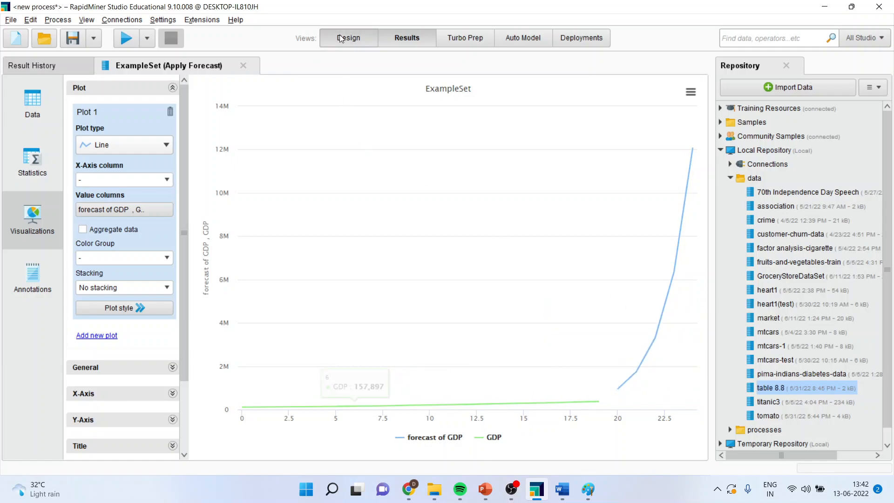
# Step: Change an ARIMA order to 1 in Design and chart the steeper GDP forecast near 26M
pyautogui.click(348, 37)
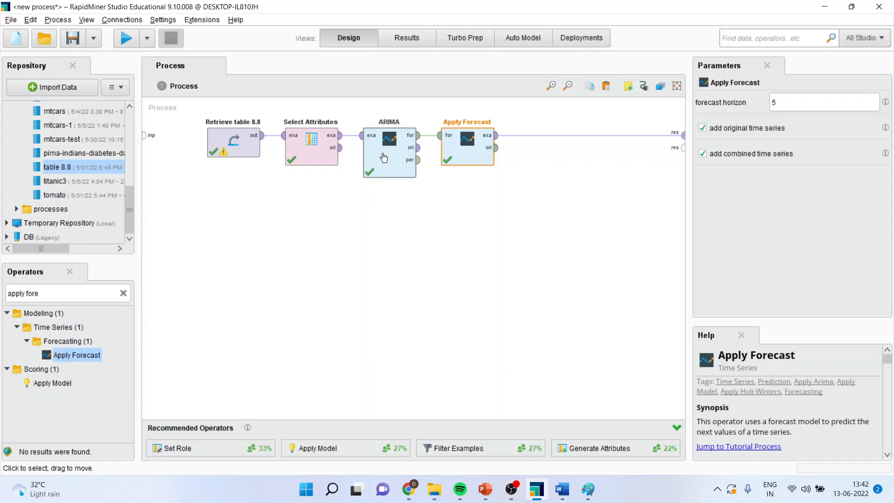
pyautogui.click(389, 149)
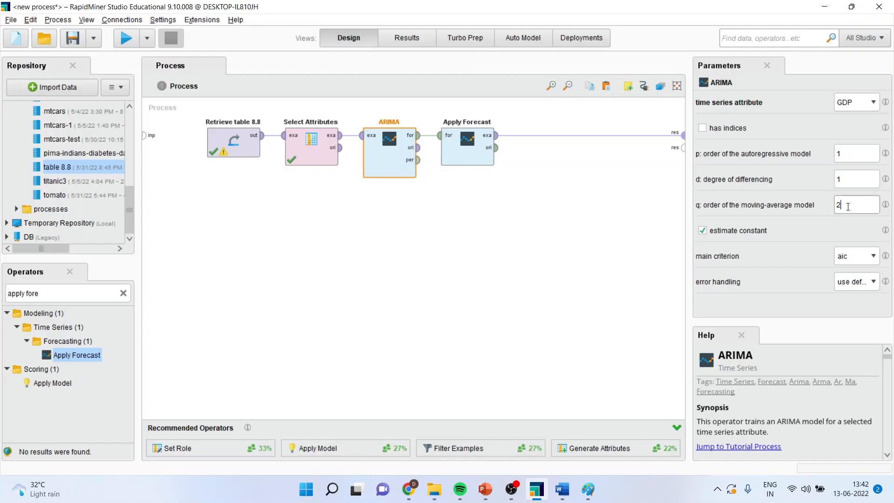
pyautogui.write('1')
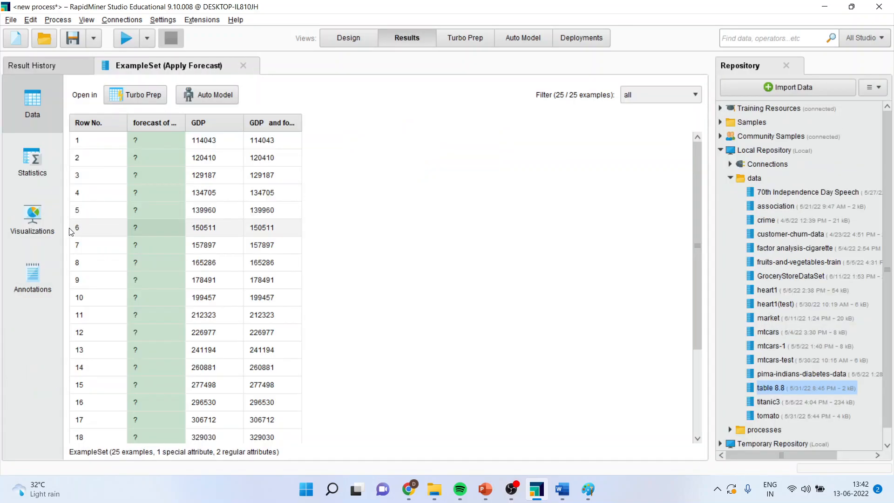
pyautogui.click(32, 216)
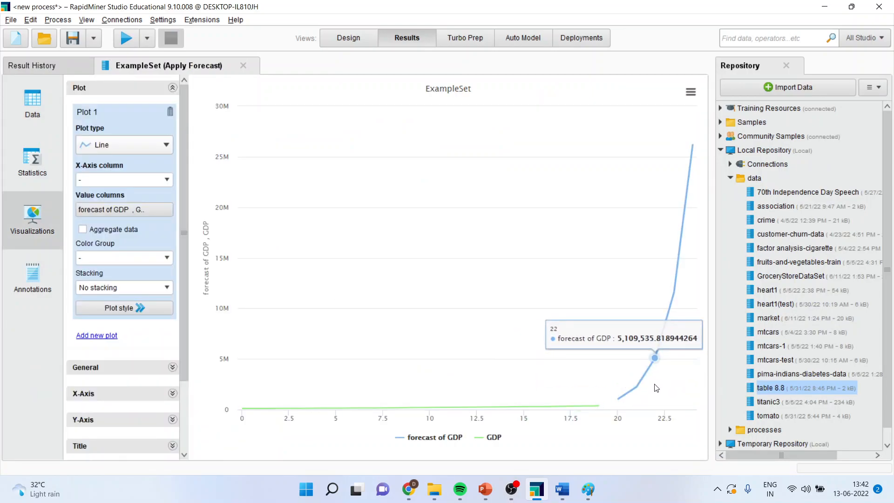
# Step: Set ARIMA degree of differencing d to 0, rerun, and chart the forecast rising toward 410K
pyautogui.click(348, 38)
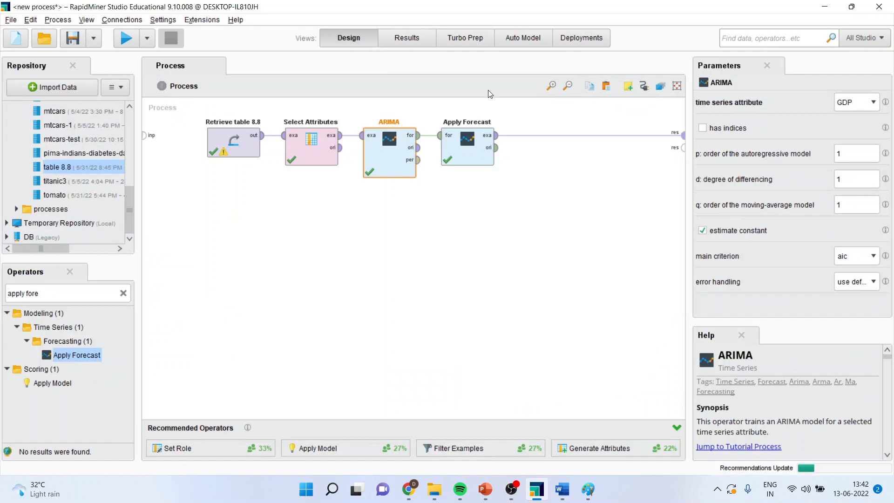
pyautogui.click(857, 178)
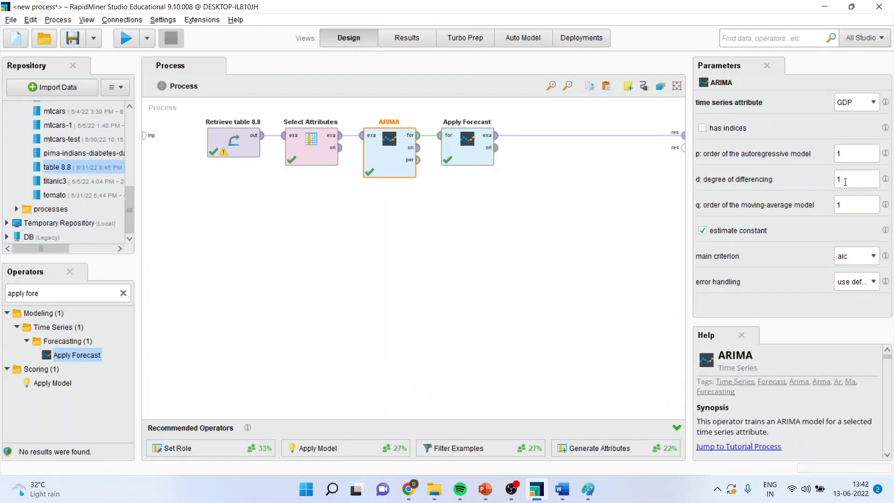
pyautogui.write('0')
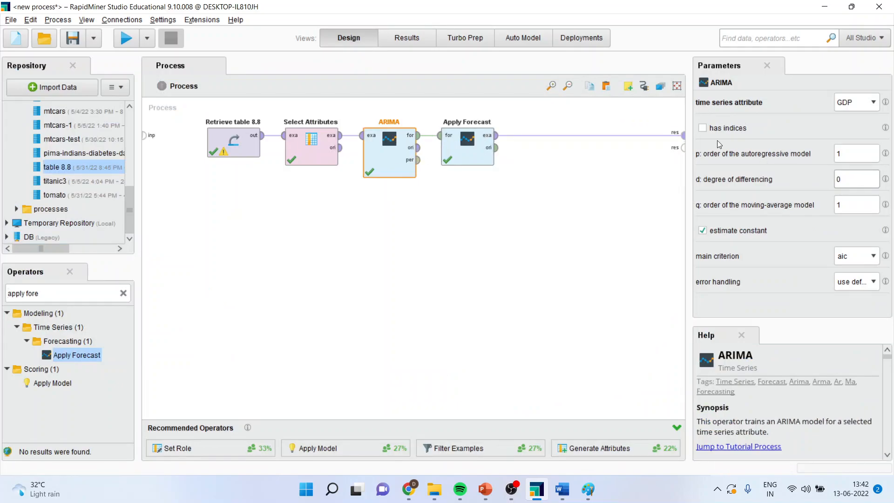
pyautogui.click(127, 39)
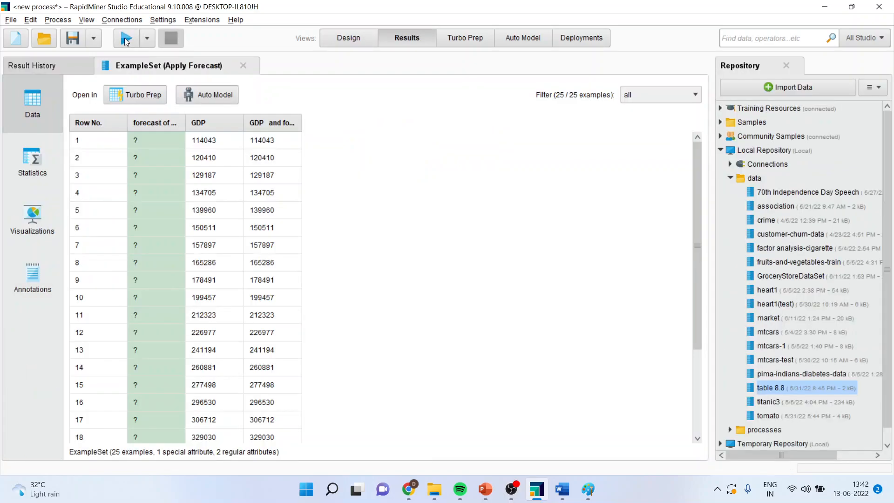
pyautogui.click(31, 217)
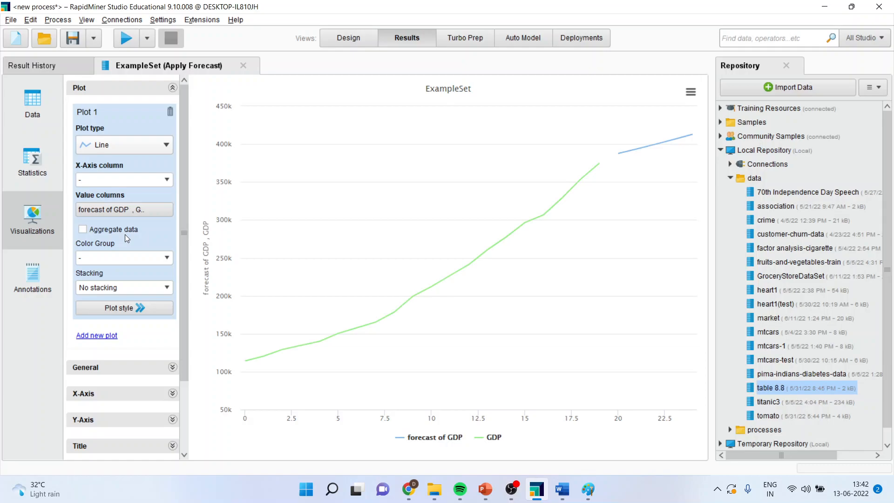
pyautogui.moveTo(262, 356)
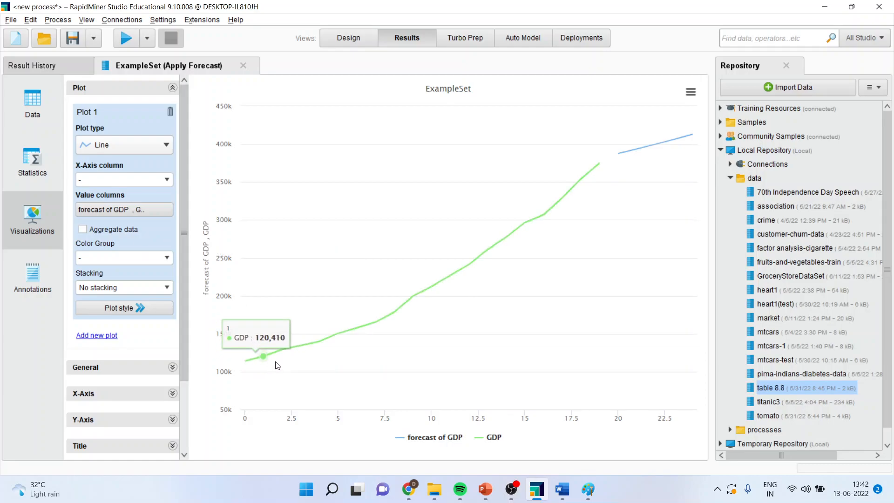
pyautogui.moveTo(455, 290)
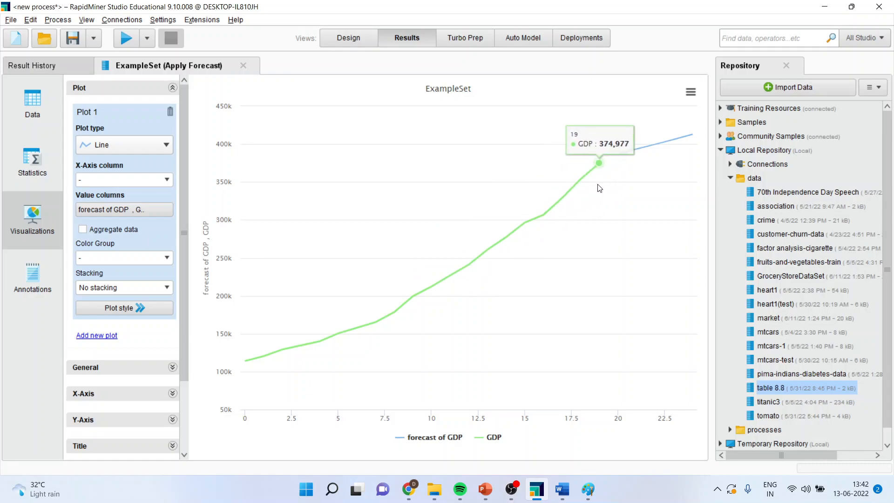
pyautogui.moveTo(625, 160)
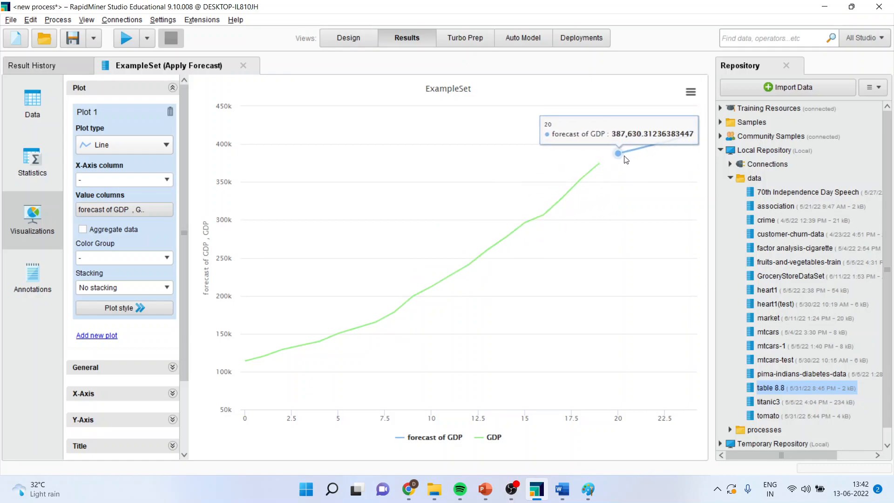
pyautogui.moveTo(697, 148)
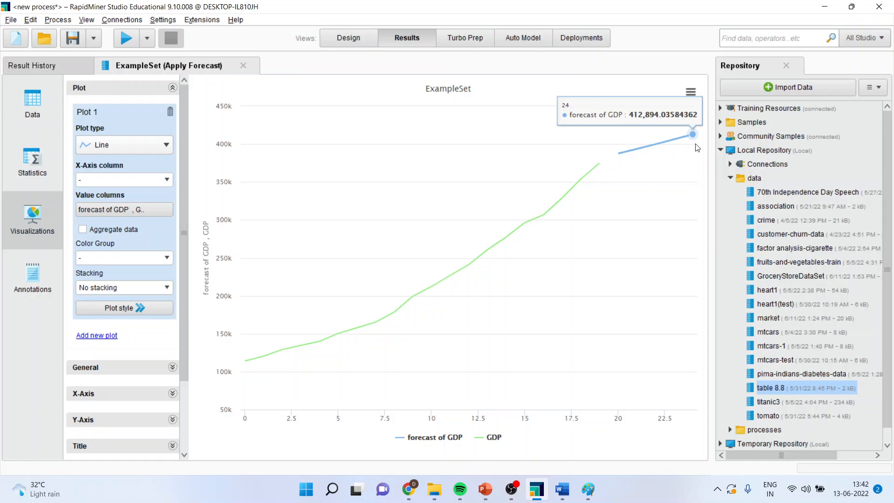
# Step: Set ARIMA autoregressive order p to 0, rerun, and chart the forecast flattening near 220K
pyautogui.click(348, 37)
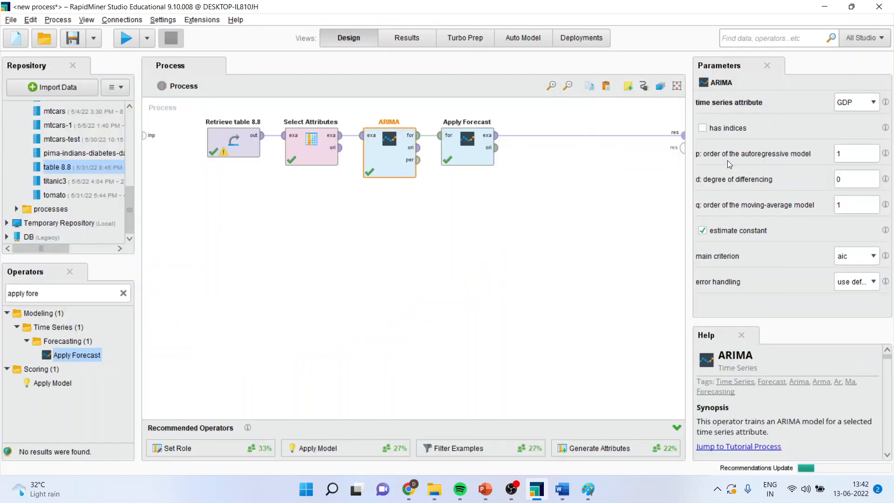
pyautogui.click(856, 152)
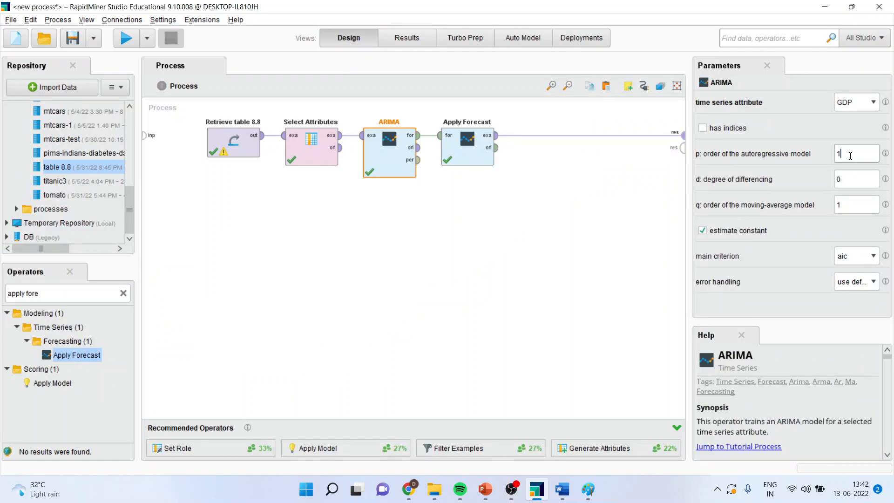
pyautogui.write('0')
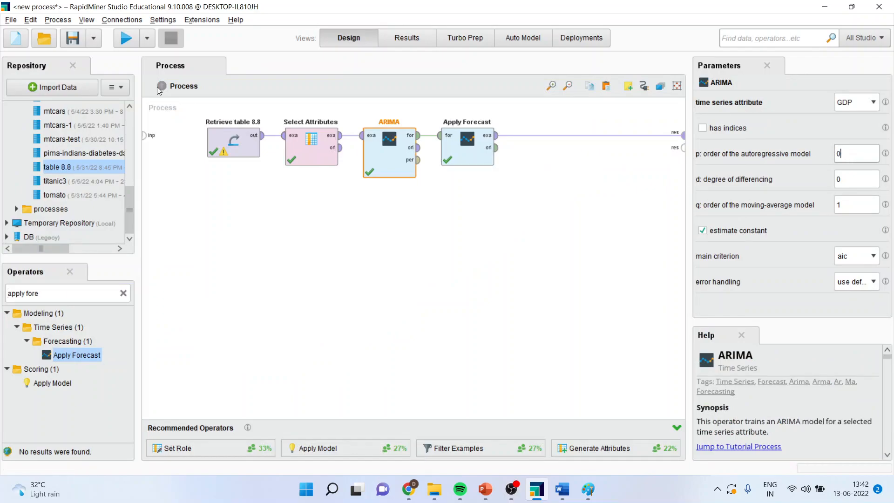
pyautogui.click(124, 38)
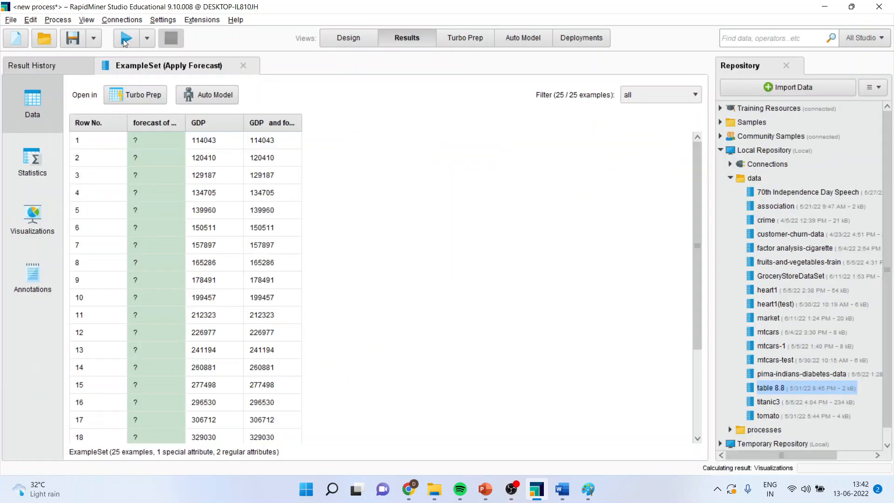
pyautogui.click(32, 212)
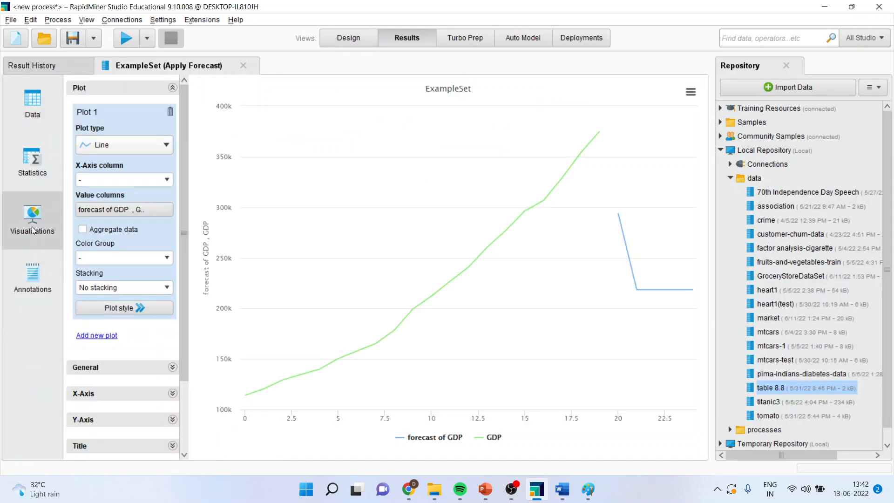
pyautogui.moveTo(361, 80)
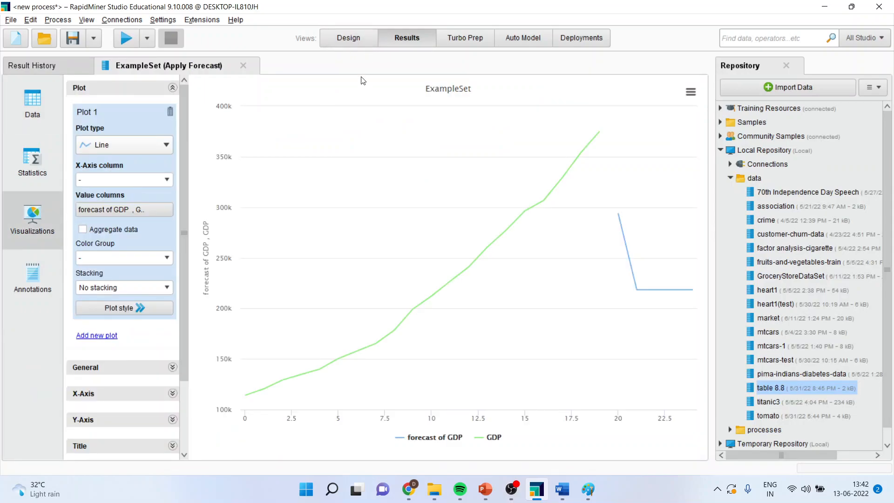
pyautogui.moveTo(299, 375)
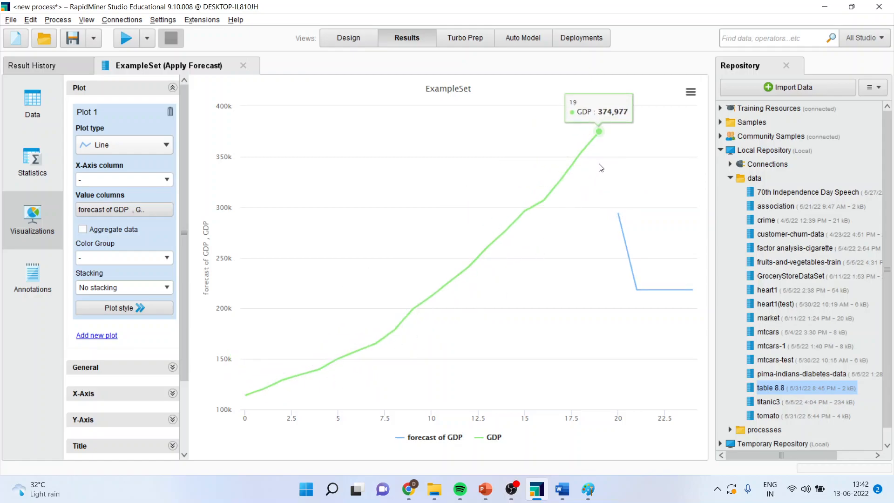
# Step: Set ARIMA p to 1 and q to 0 and rerun for the forecast rising from 380K toward 410K
pyautogui.click(349, 37)
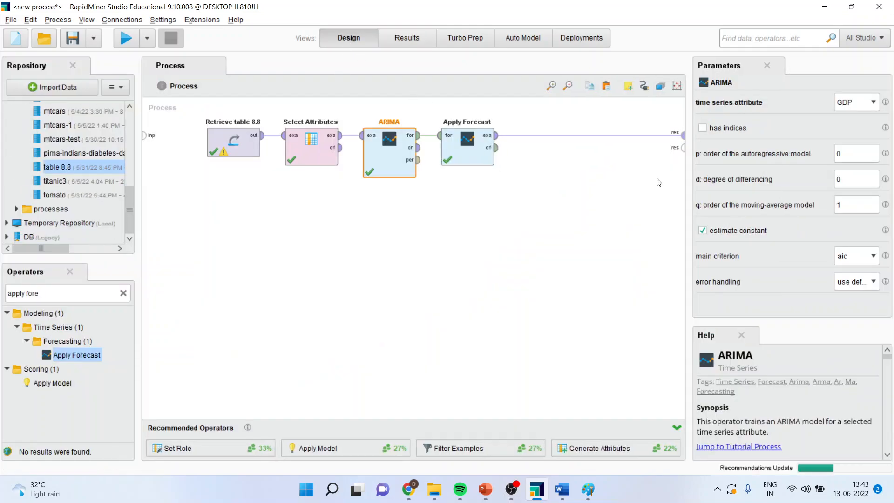
pyautogui.click(857, 153)
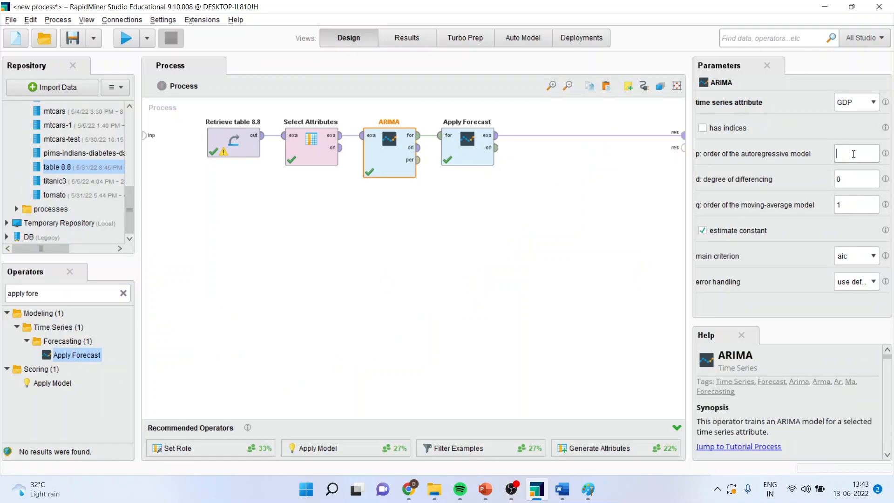
pyautogui.write('1')
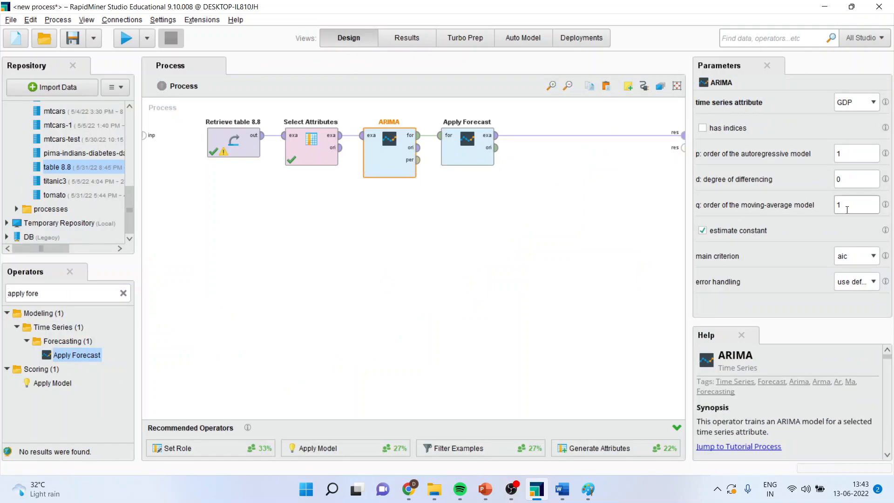
pyautogui.write('0')
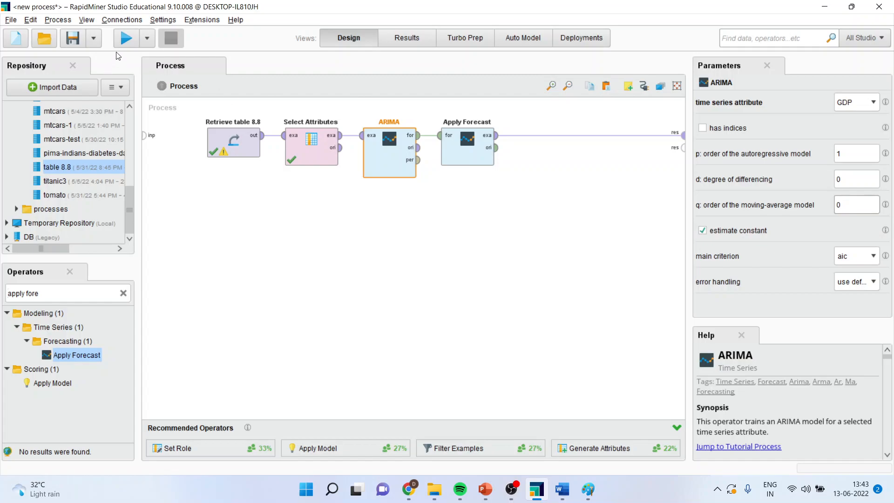
pyautogui.click(125, 38)
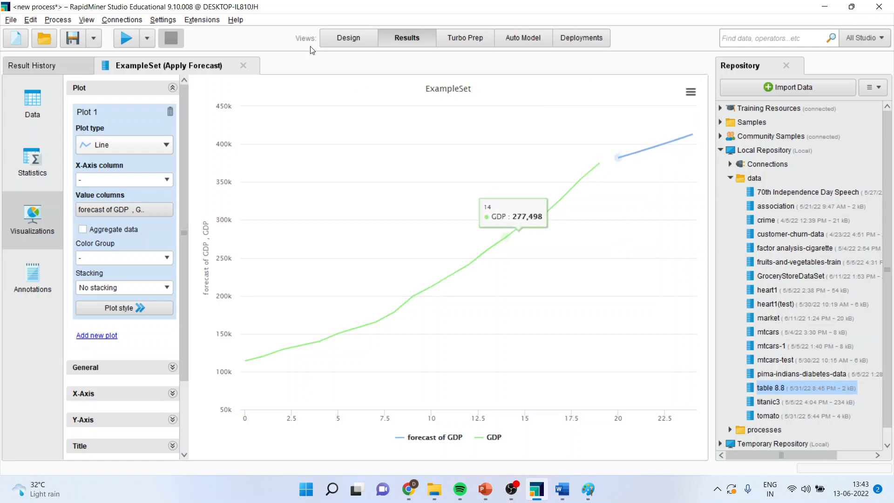
# Step: Return to Design and select the ARIMA moving-average order field, orders still 1, 0, 0
pyautogui.click(348, 37)
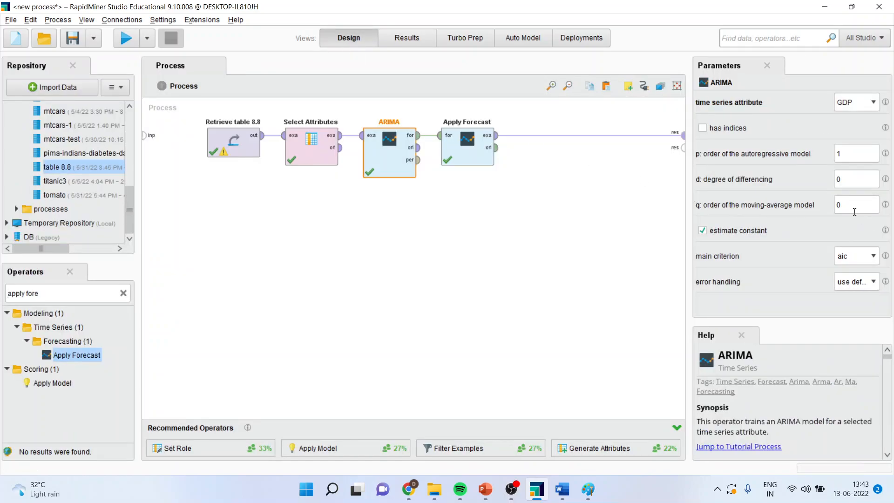
pyautogui.moveTo(854, 155)
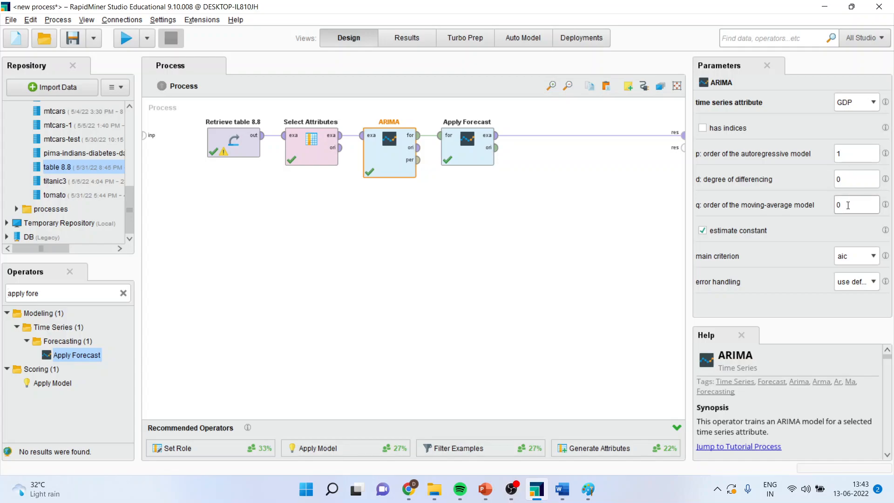
pyautogui.moveTo(851, 203)
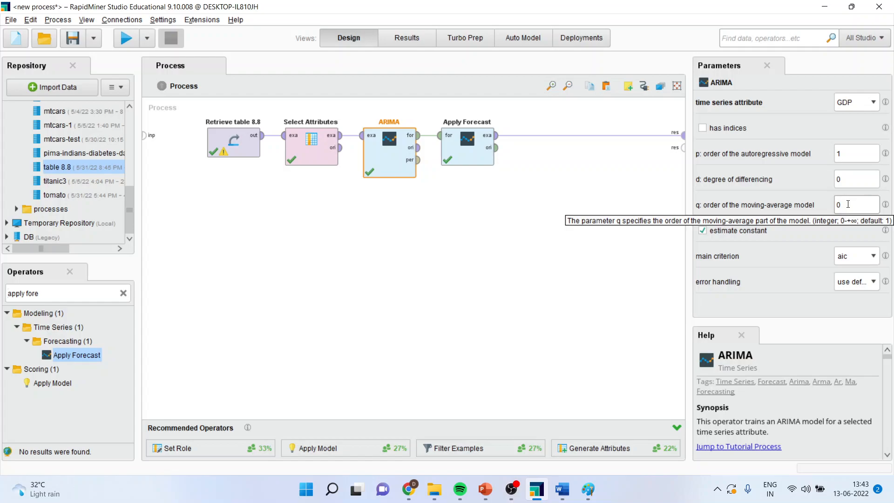
pyautogui.click(856, 203)
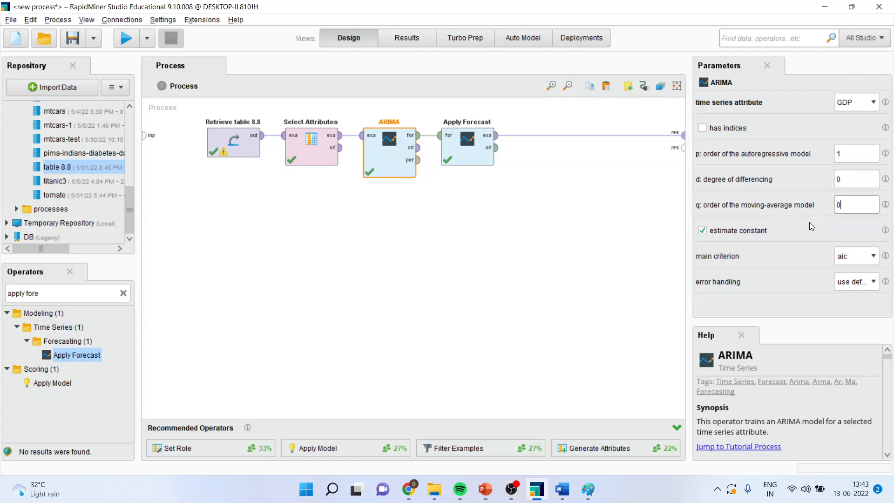